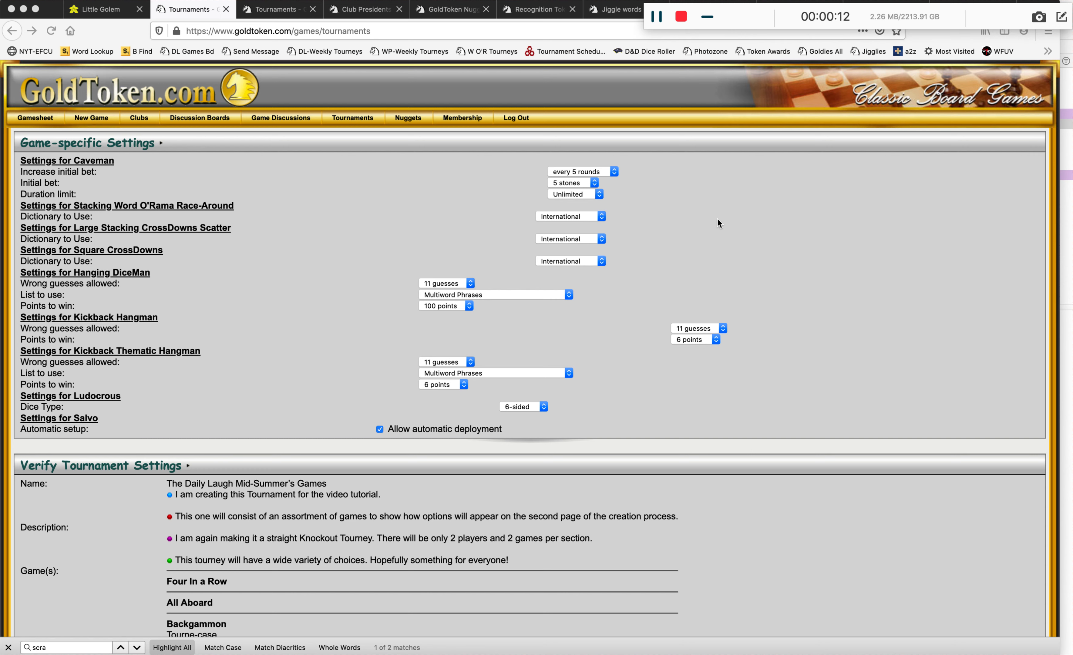
mouse_move(239, 172)
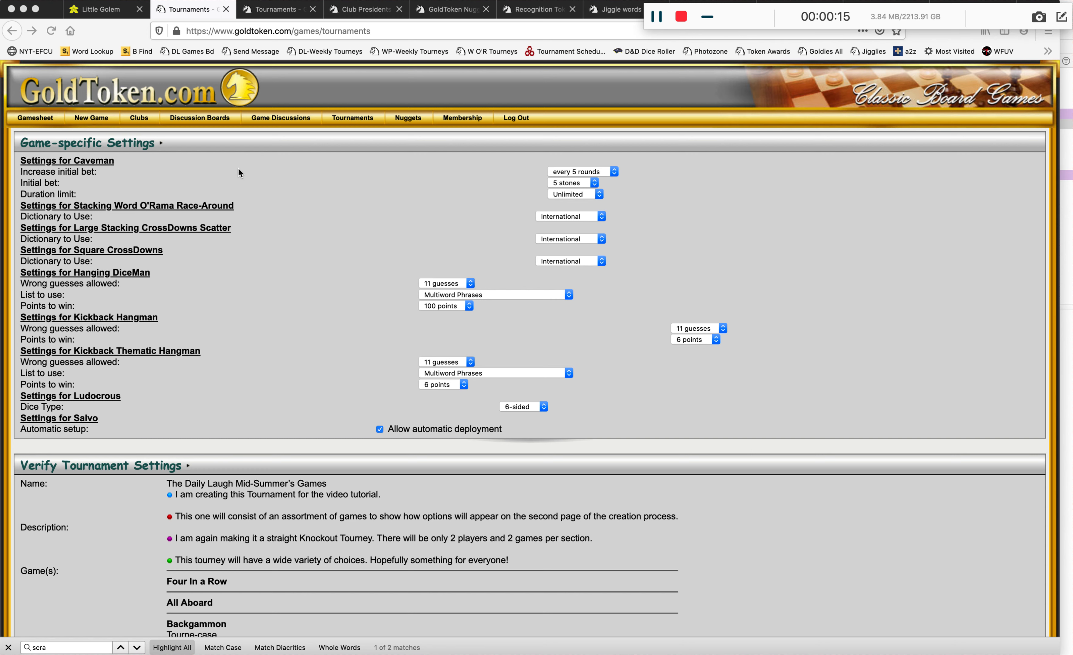
mouse_move(114, 298)
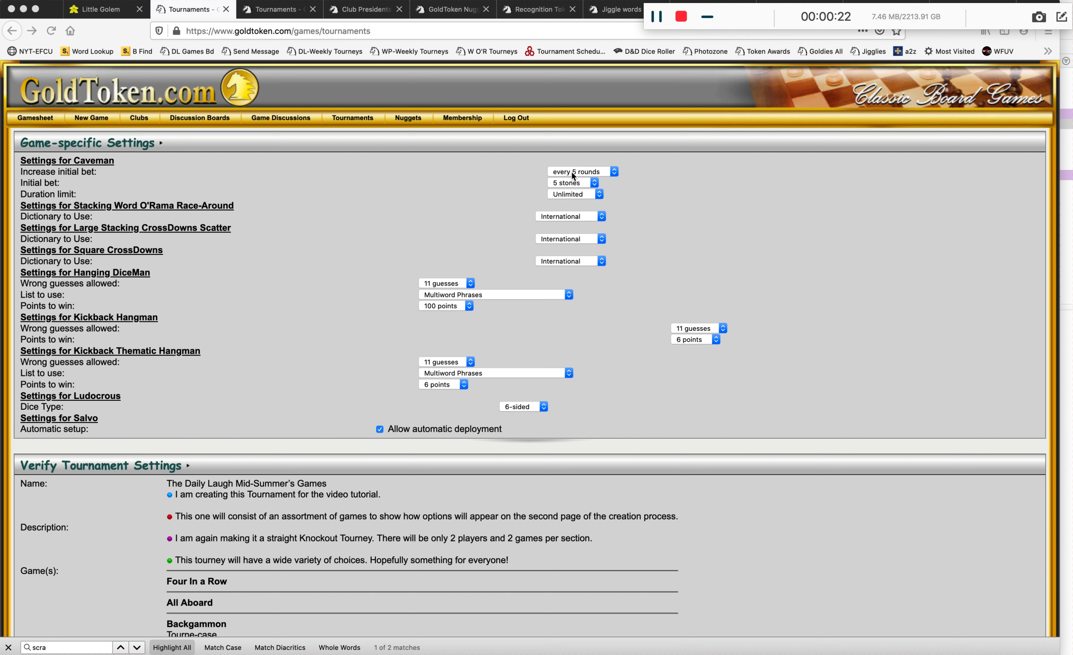
mouse_move(594, 182)
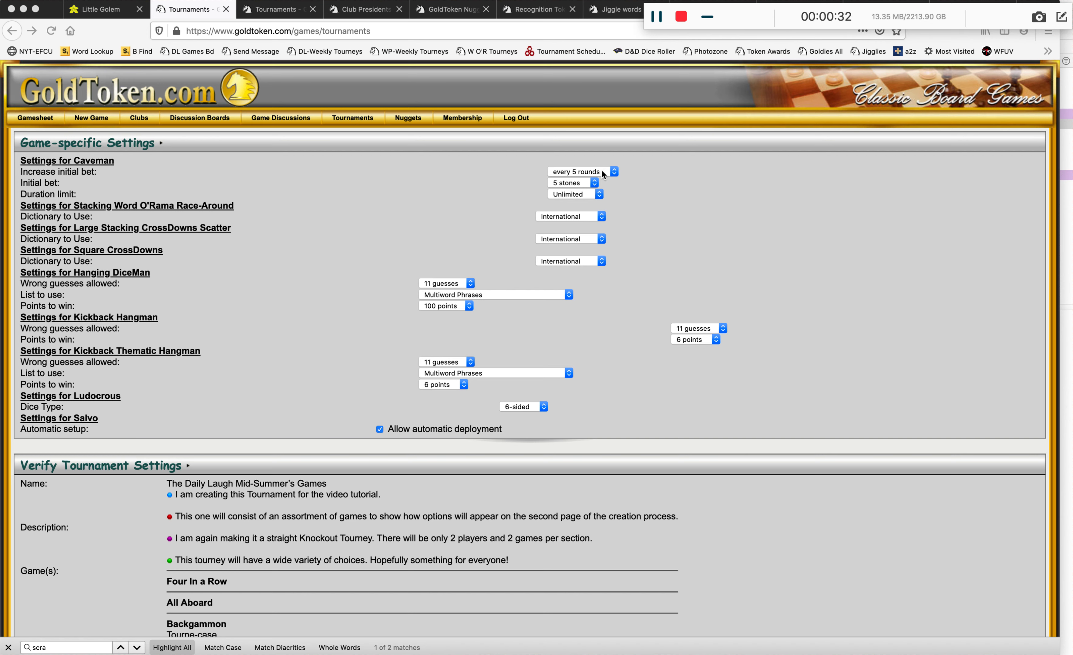
mouse_move(583, 198)
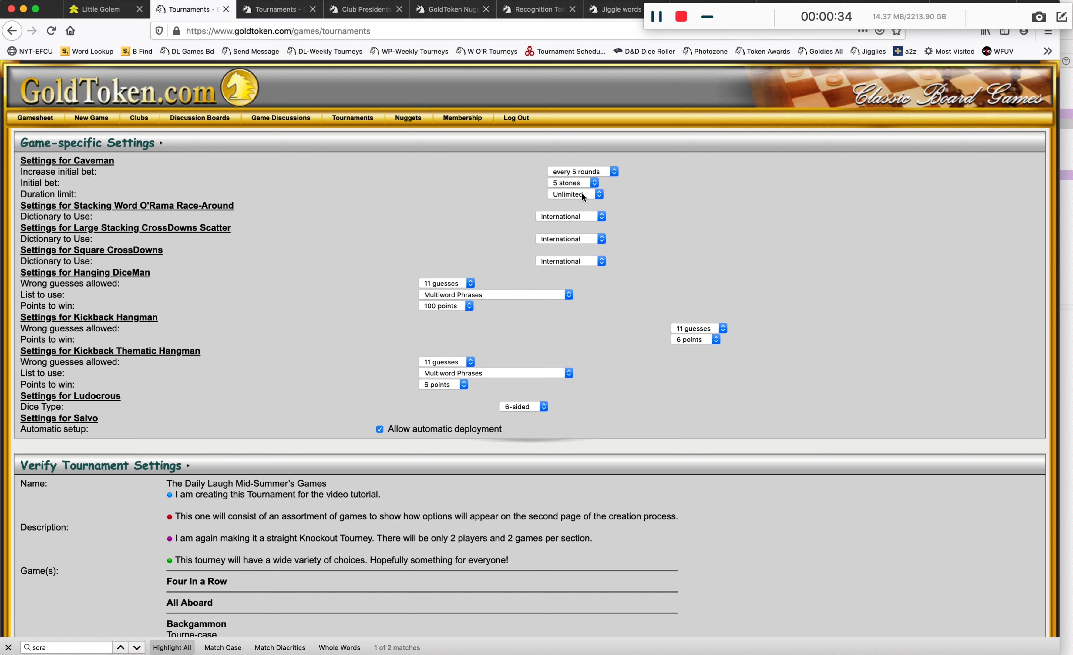
Set the Caveman duration limit to 10 rounds
left_click(575, 194)
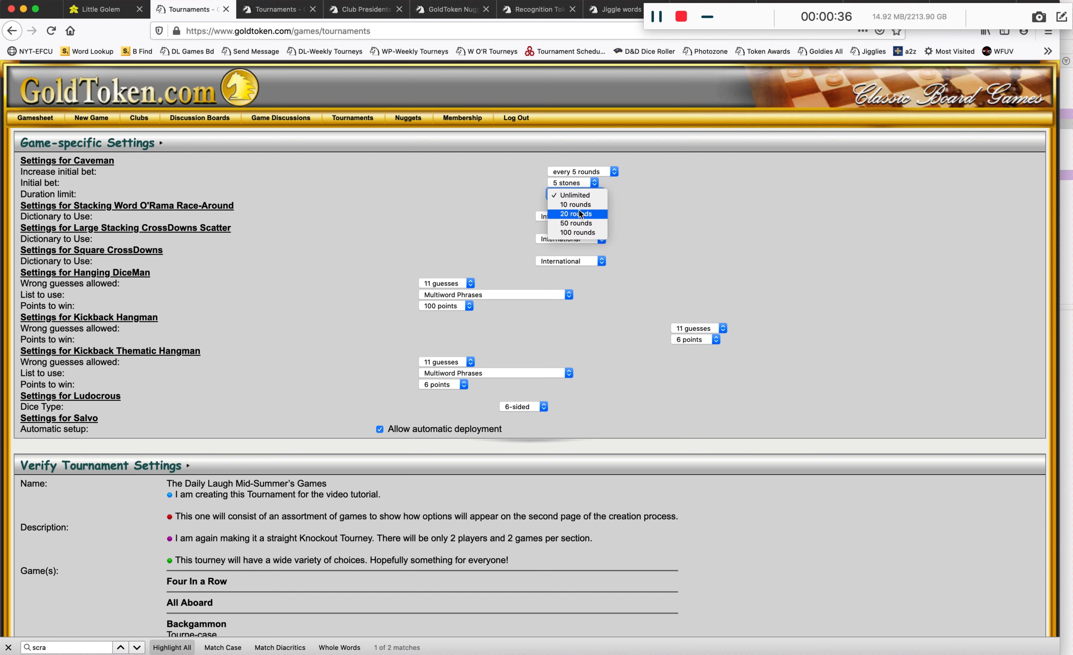
left_click(575, 203)
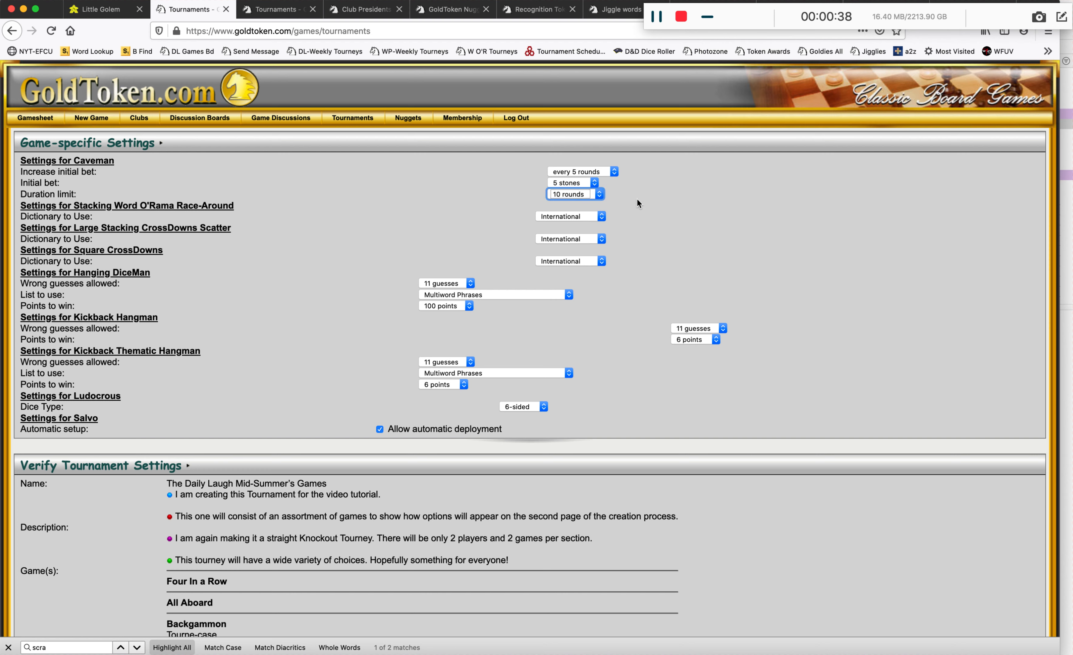
mouse_move(336, 197)
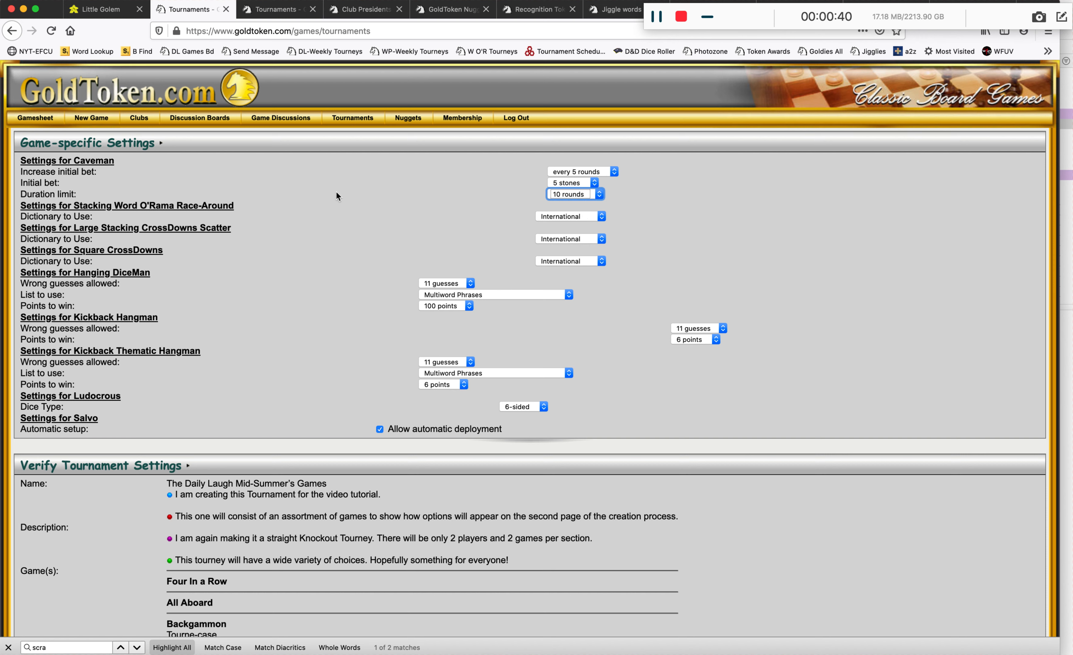
mouse_move(265, 207)
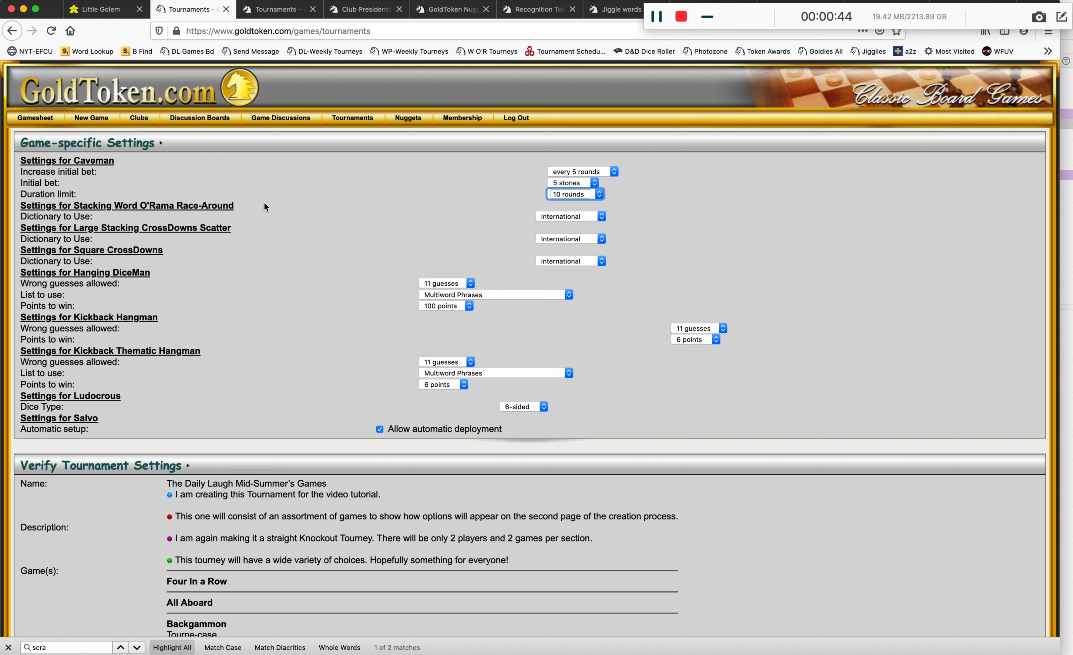
mouse_move(558, 242)
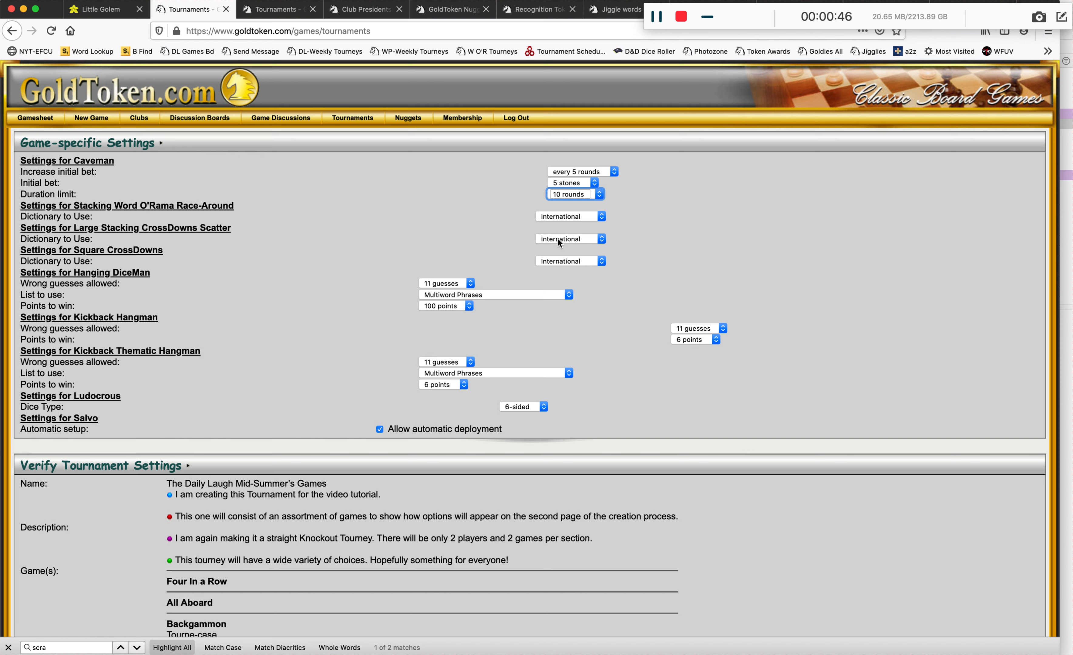
mouse_move(561, 267)
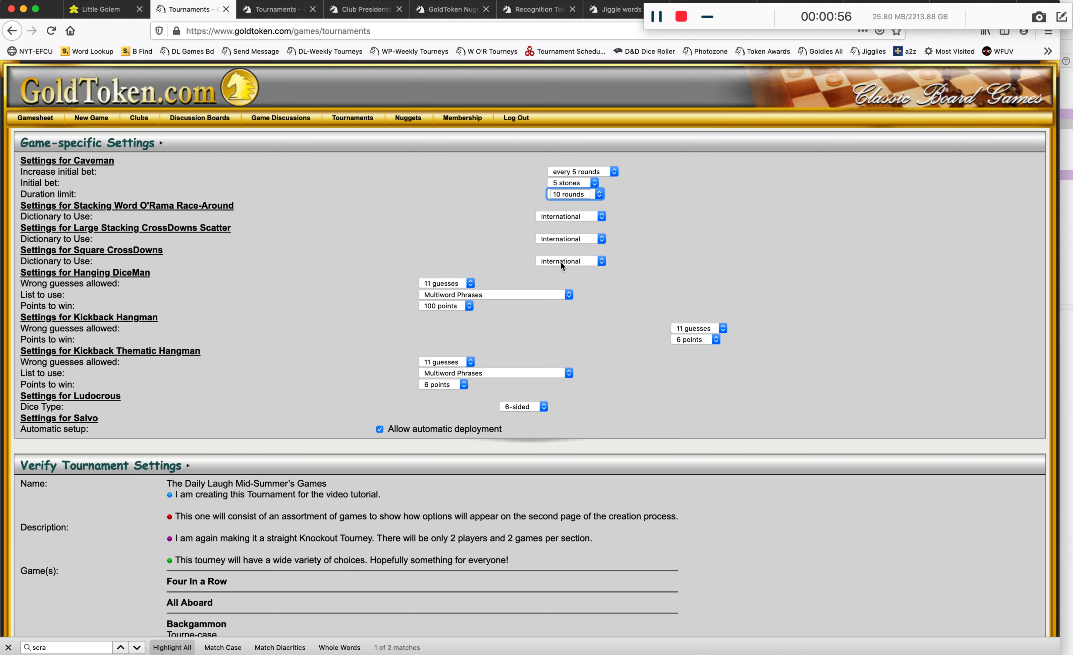
mouse_move(445, 283)
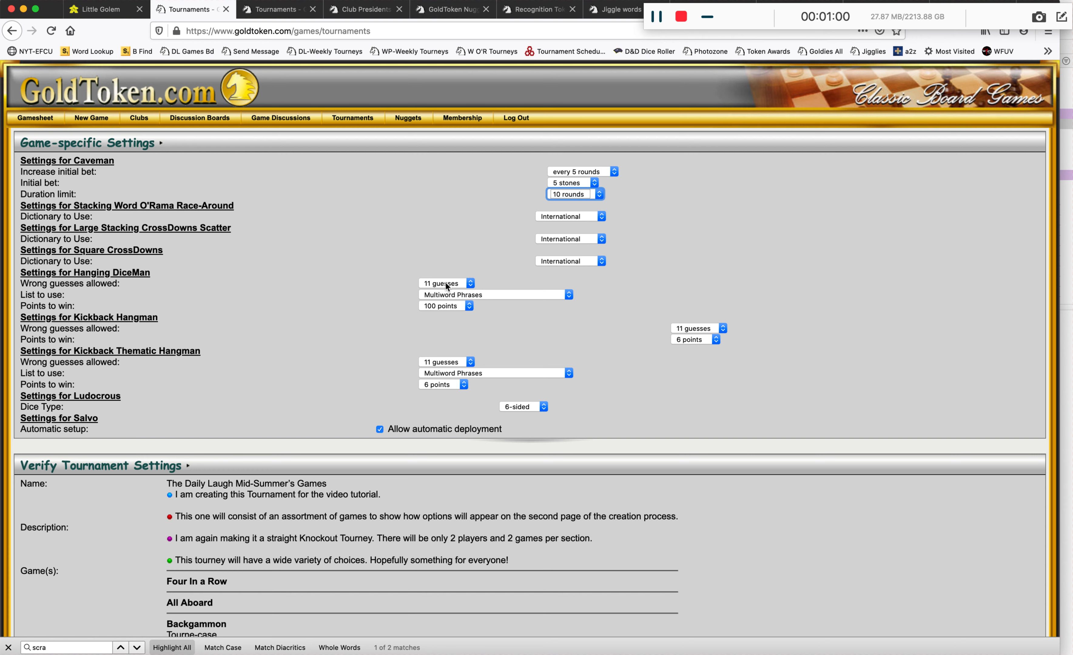
mouse_move(498, 298)
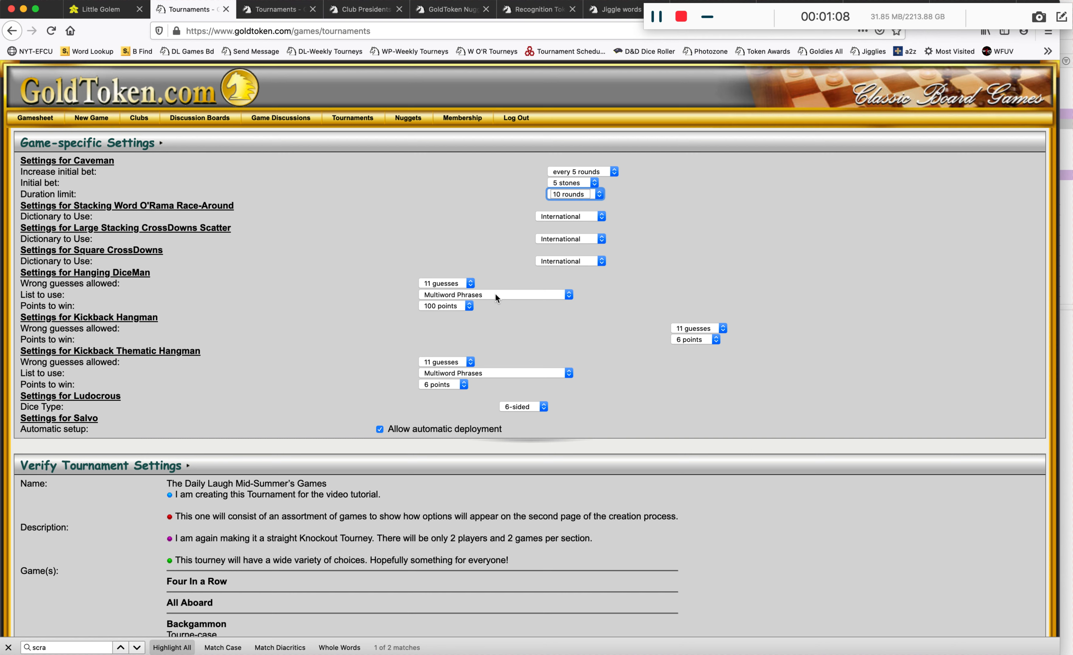
mouse_move(492, 306)
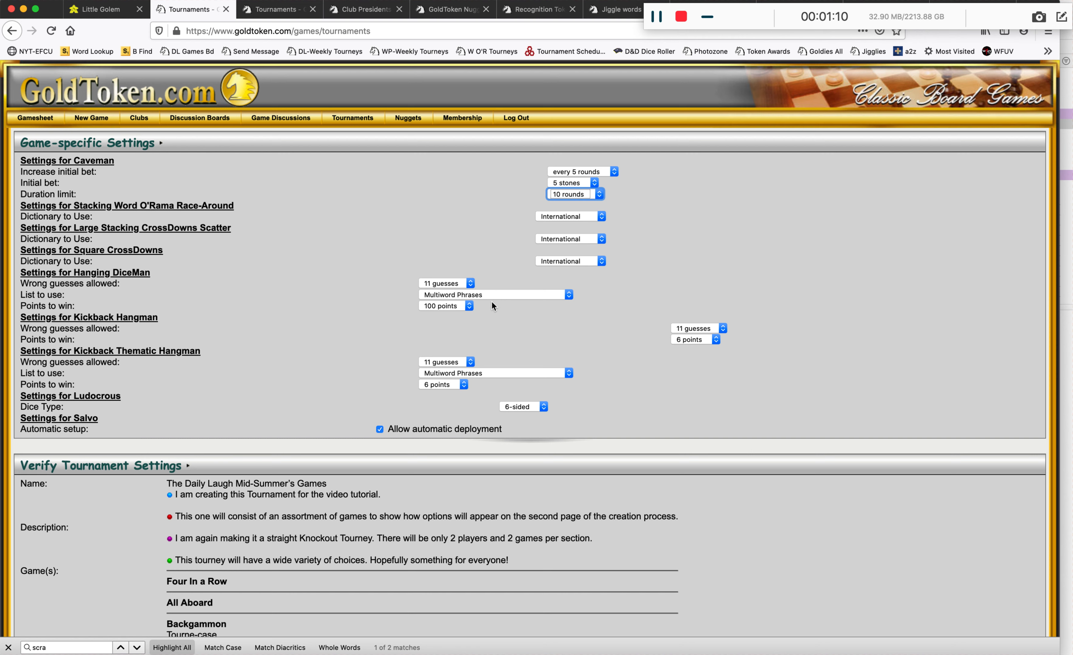
mouse_move(486, 300)
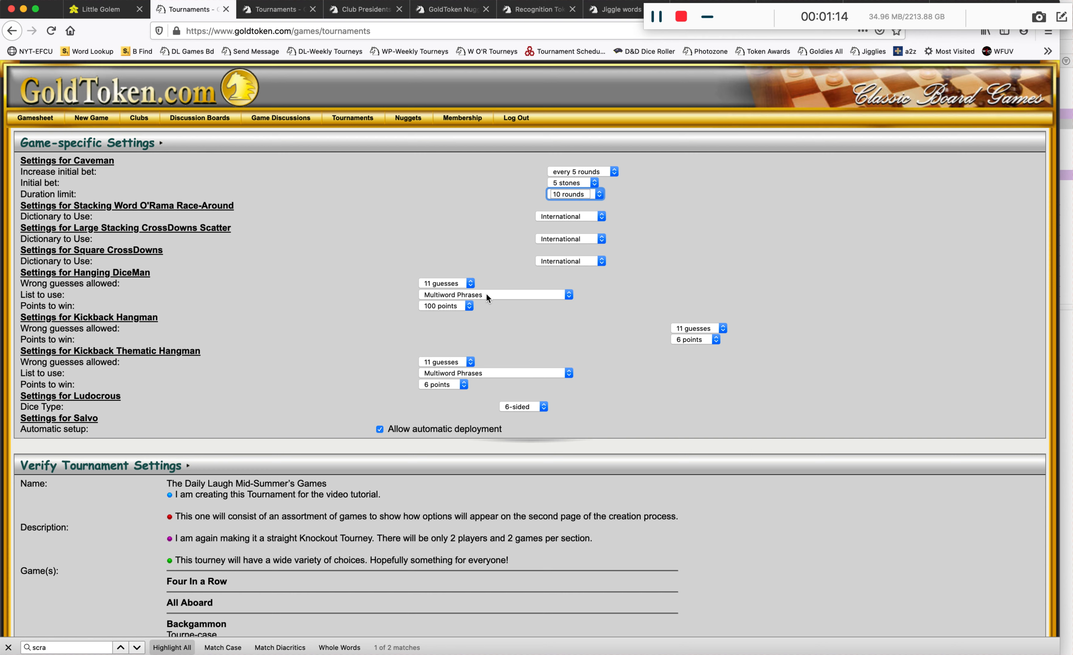
mouse_move(481, 377)
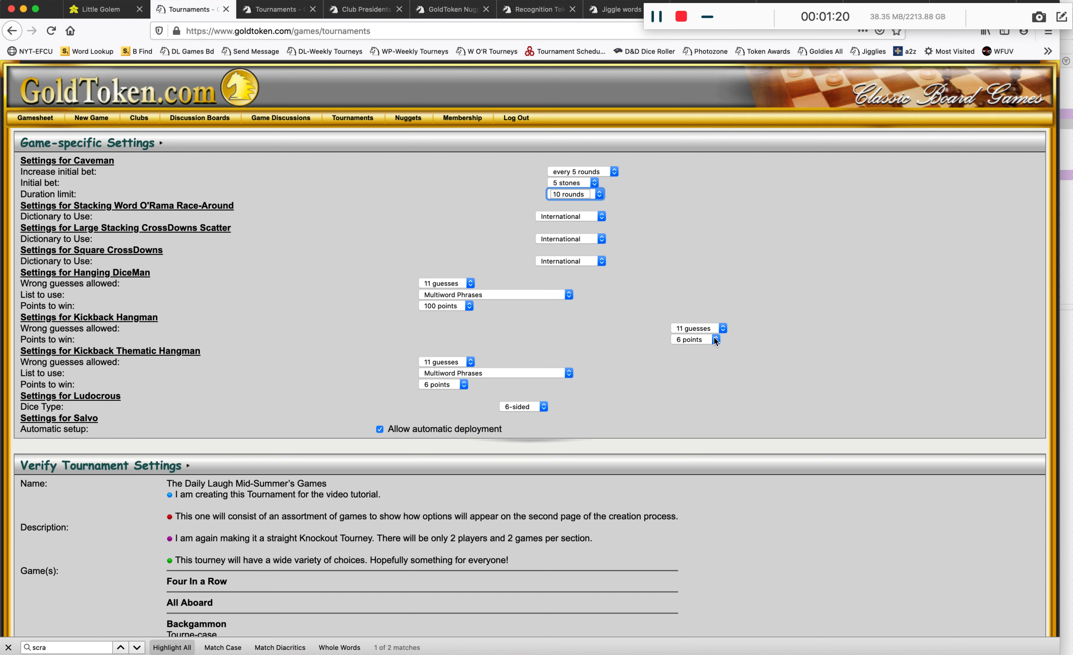
Set both Kickback Hangman and Kickback Thematic Hangman to 4 points to win
left_click(721, 339)
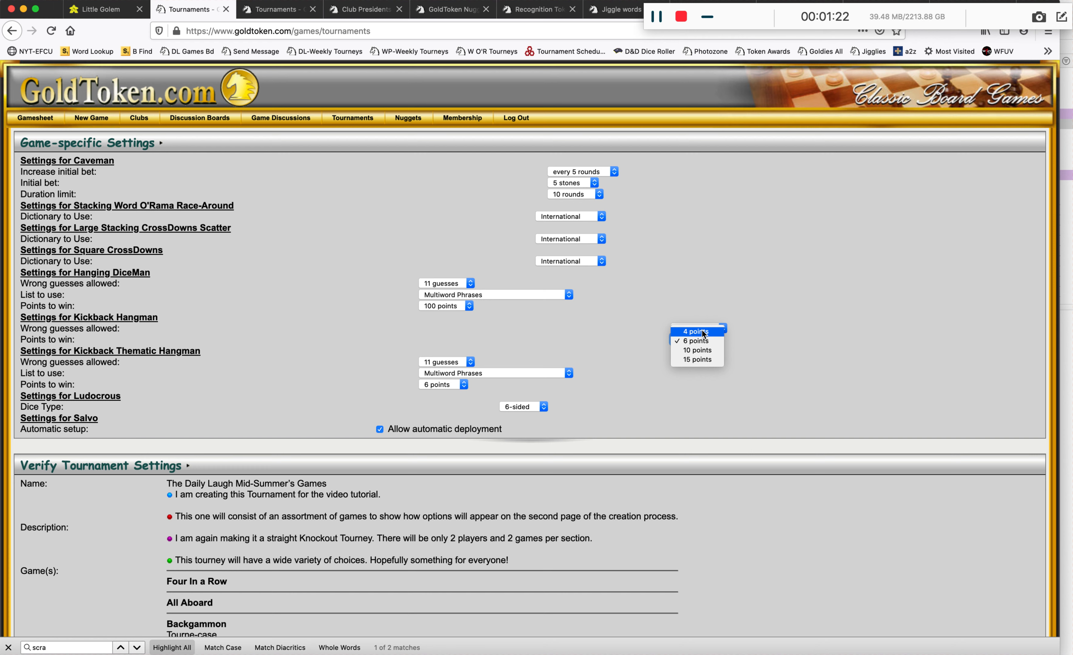
left_click(693, 332)
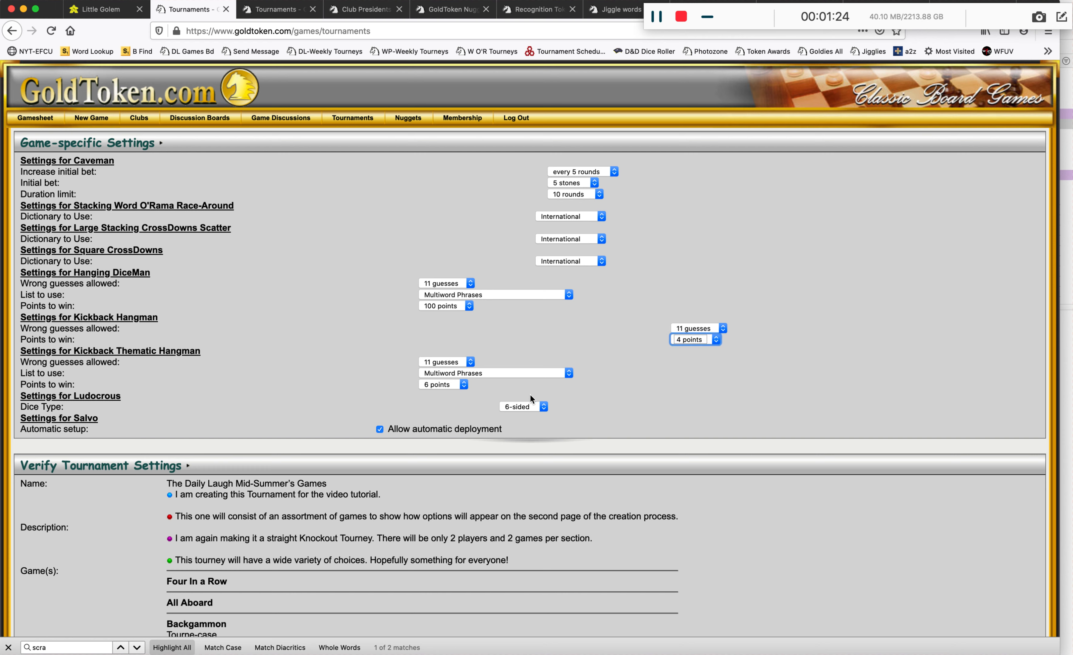
left_click(443, 384)
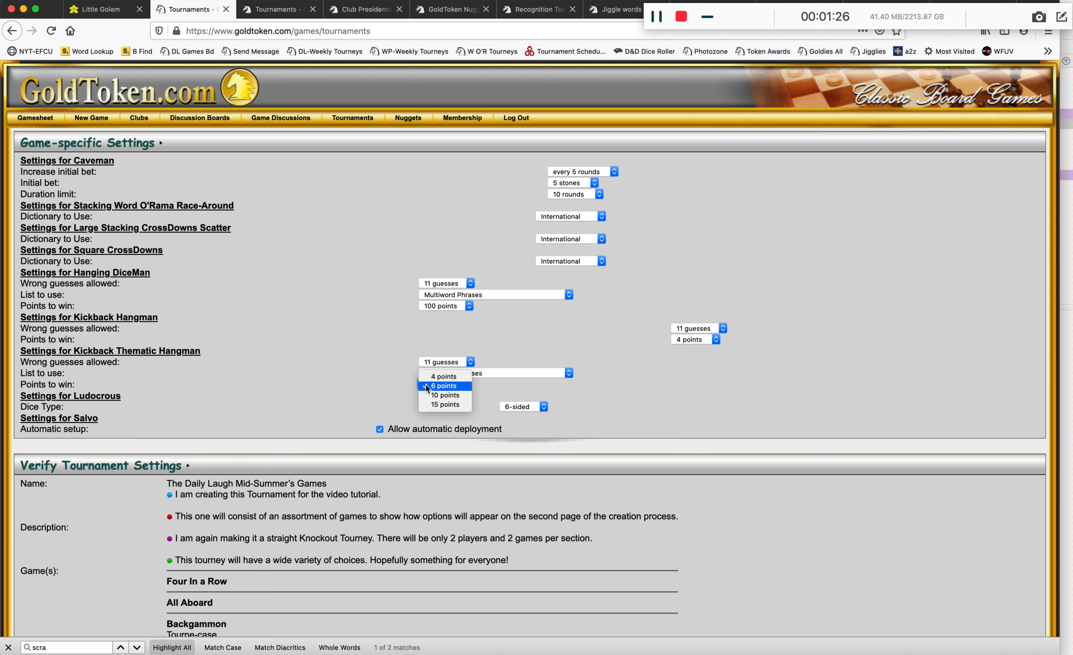
left_click(443, 376)
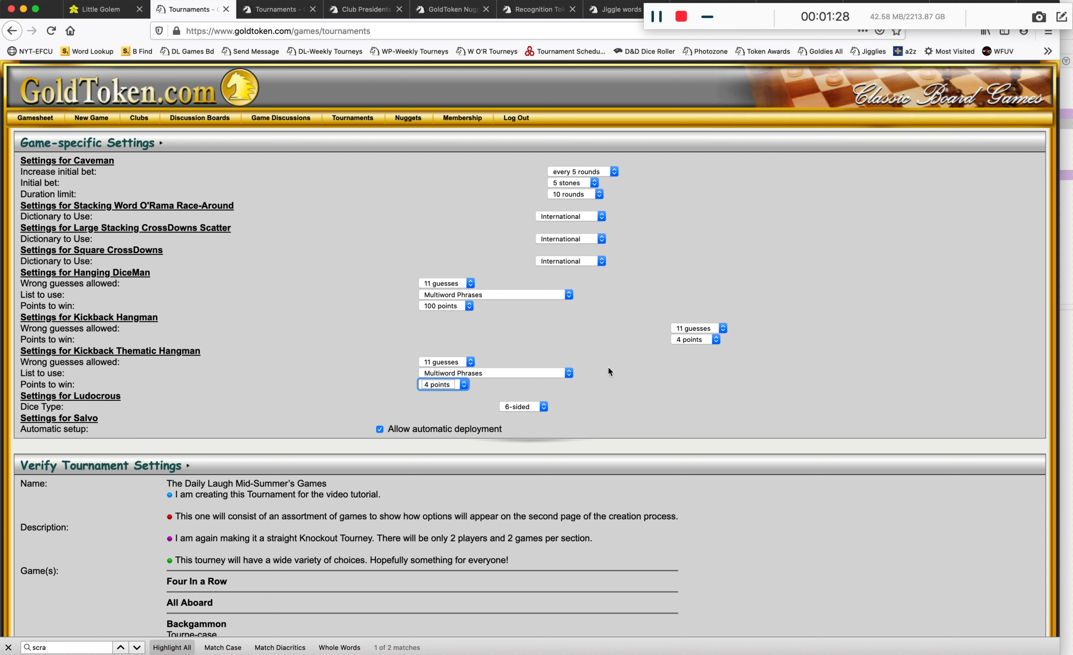
mouse_move(578, 370)
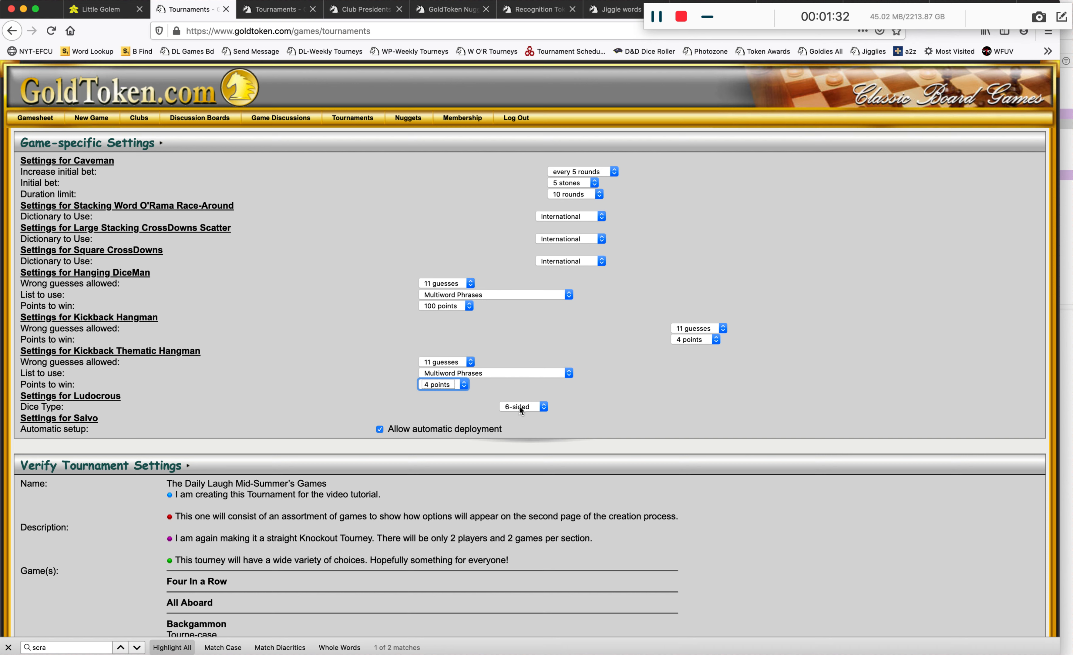
Switch Ludocrous to 10-sided dice
left_click(524, 407)
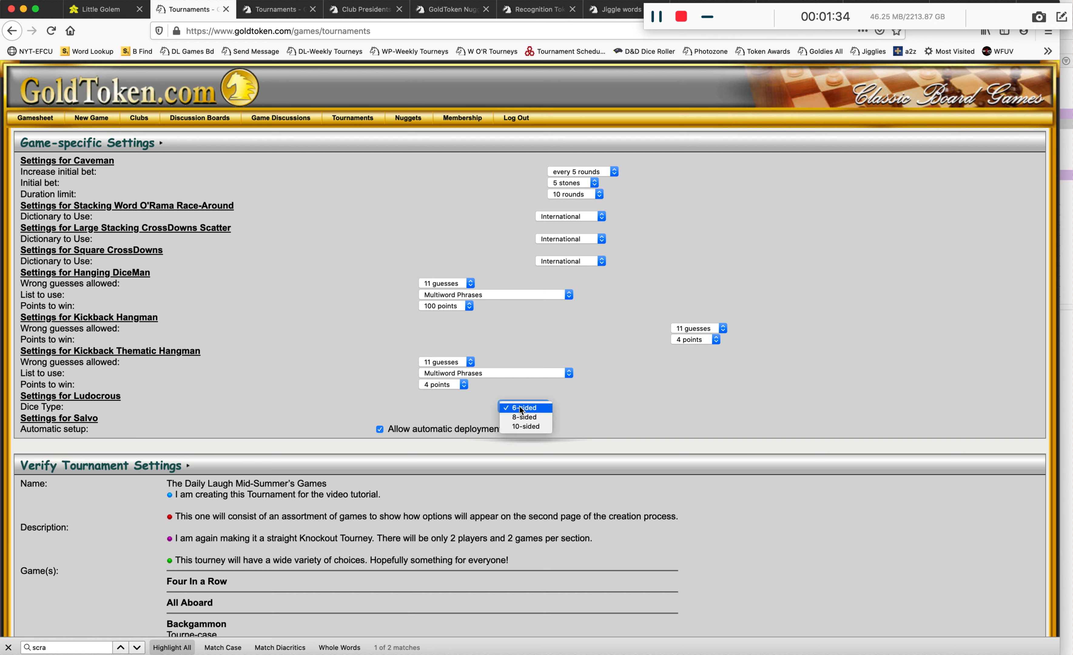
mouse_move(525, 427)
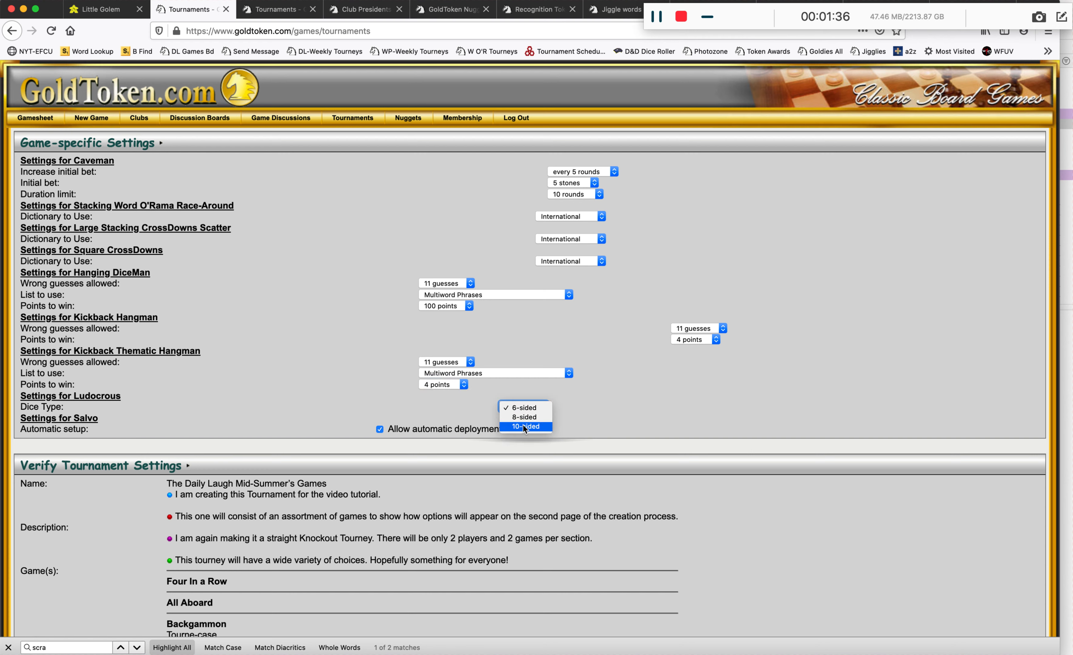
left_click(525, 426)
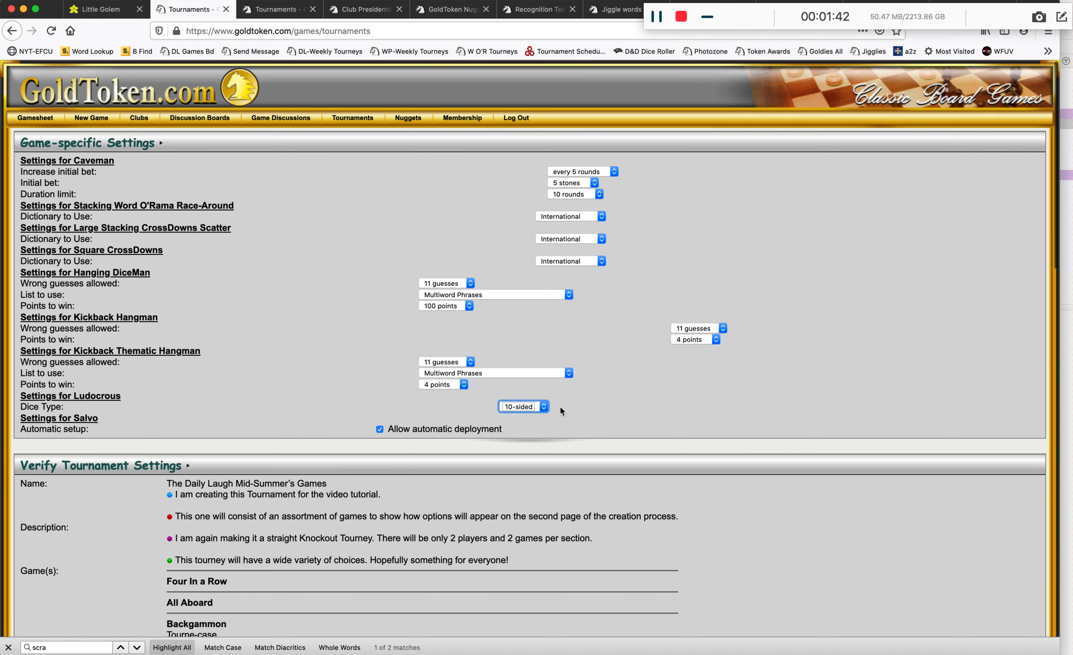
Scroll through the Verify Tournament Settings summary to review the games and knockout details
scroll("down", 3)
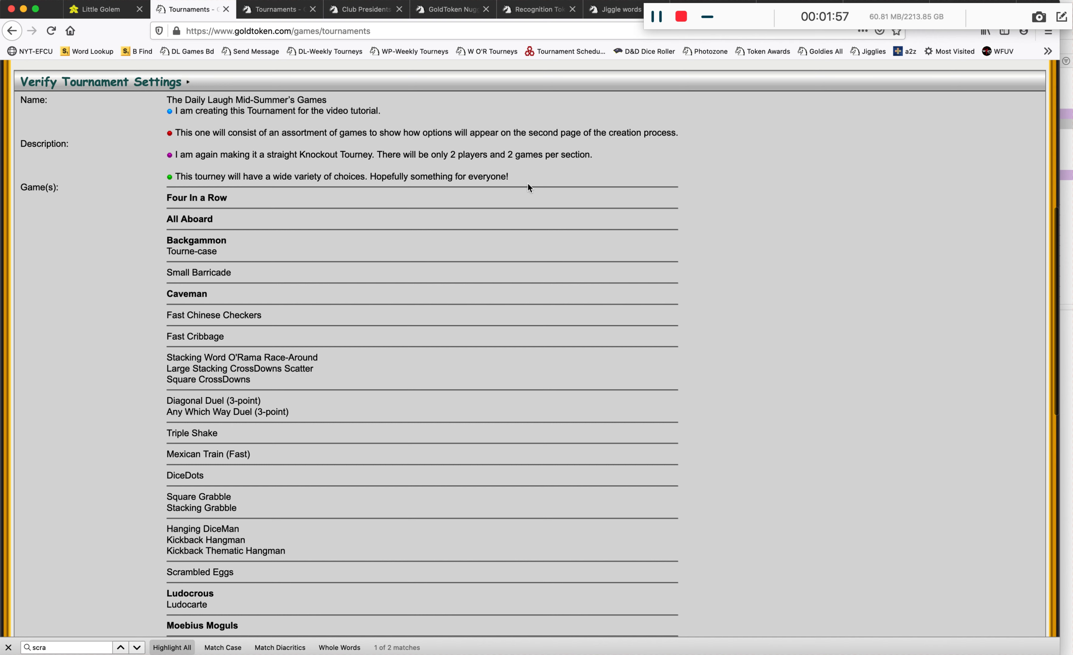
mouse_move(169, 141)
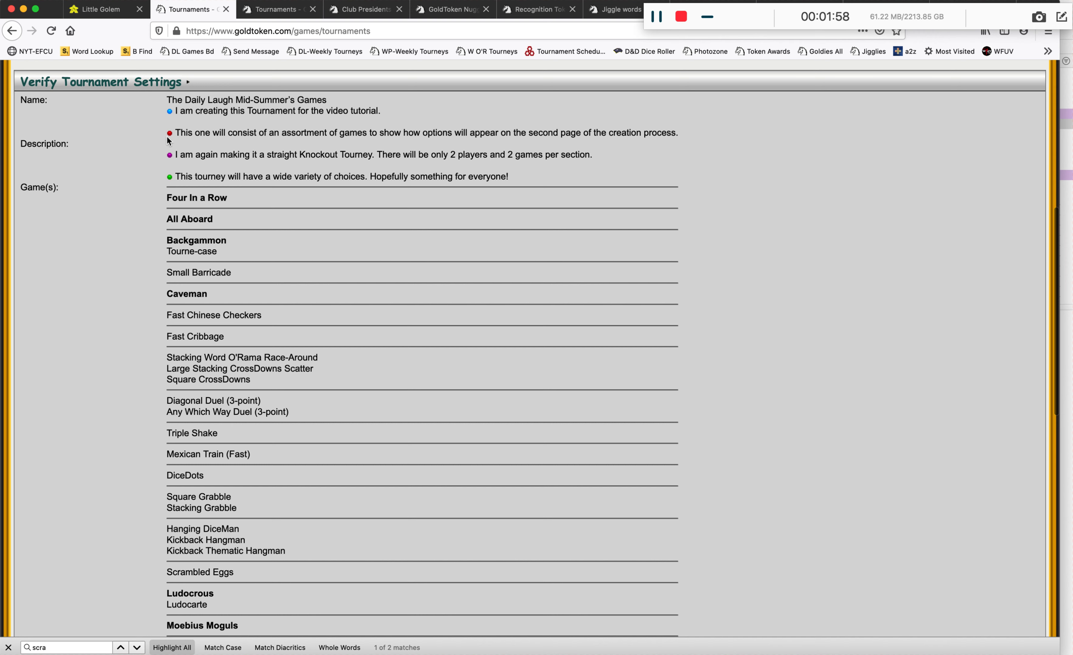
mouse_move(229, 98)
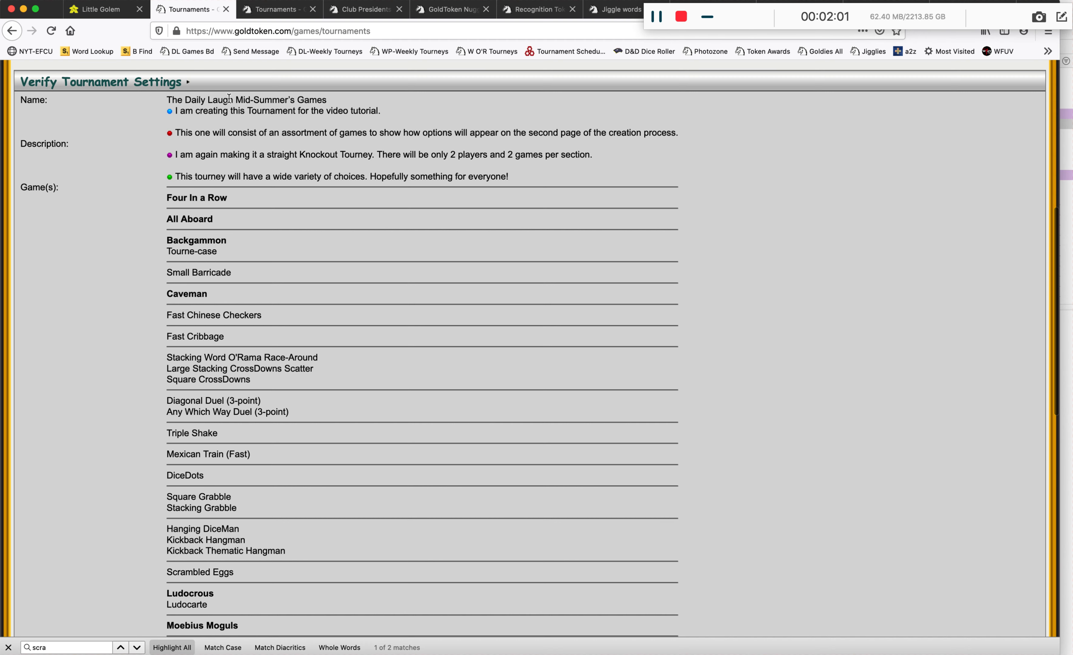
scroll("down", 3)
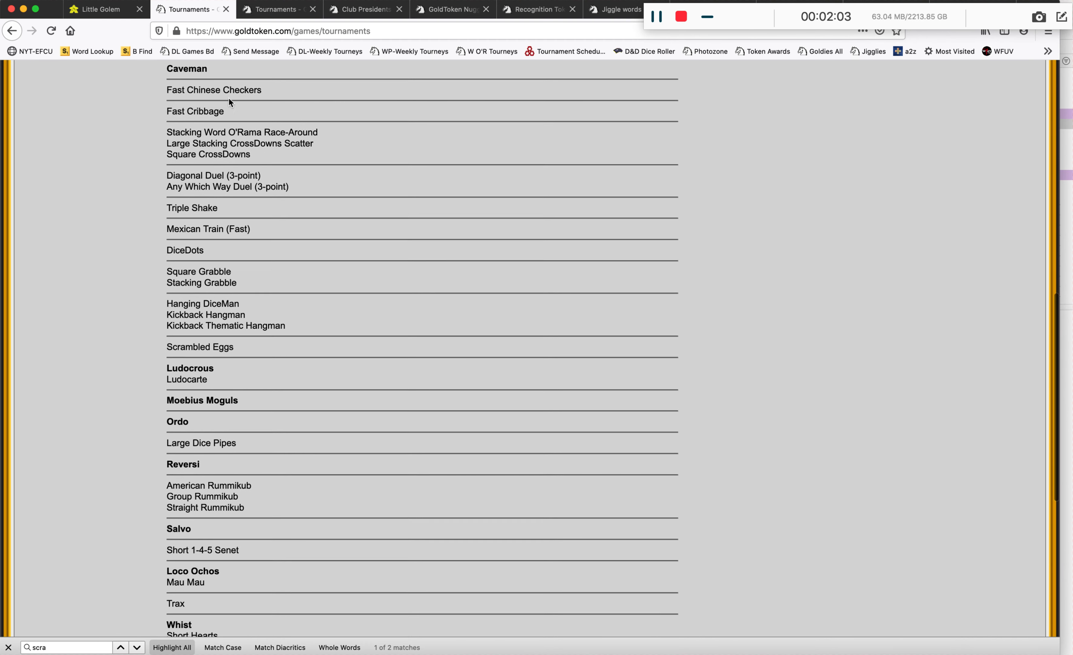
scroll("down", 3)
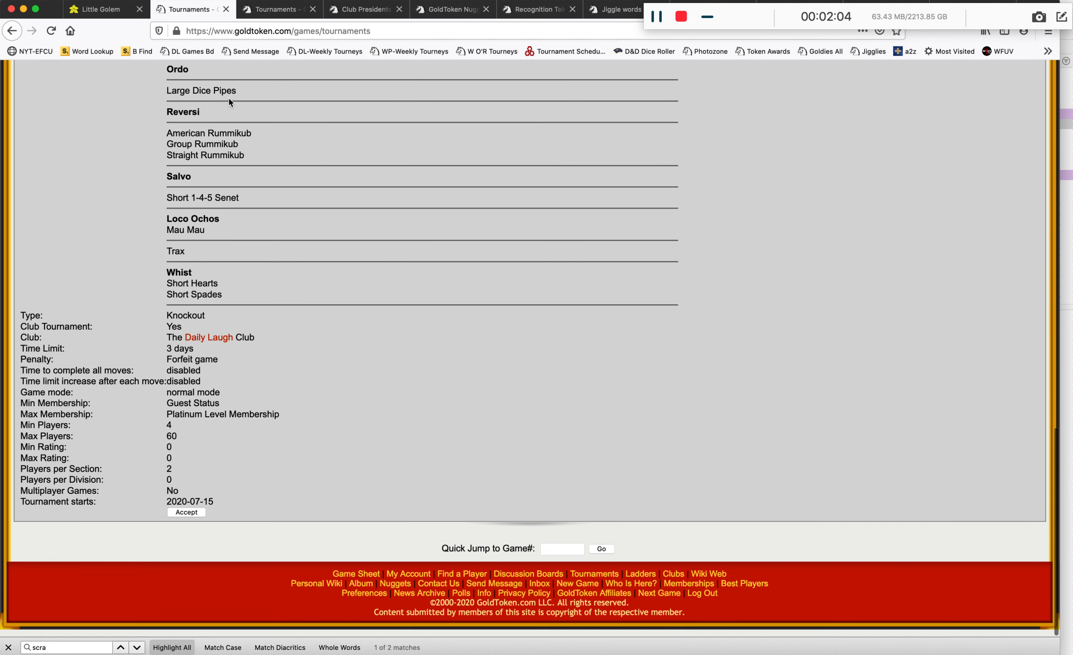
scroll("up", 3)
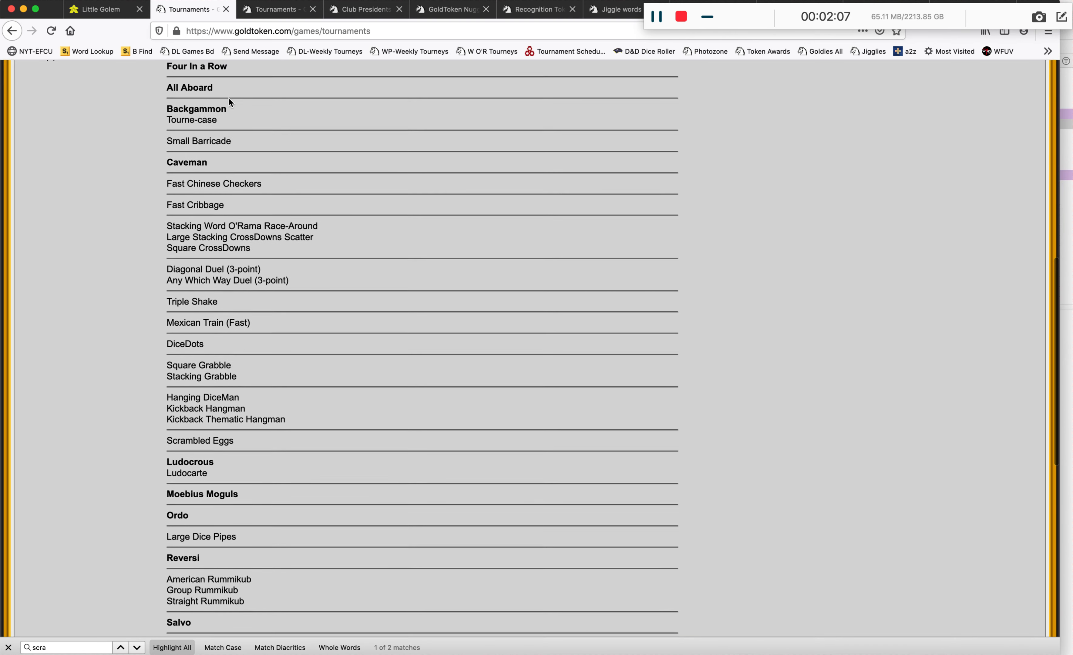
scroll("down", 3)
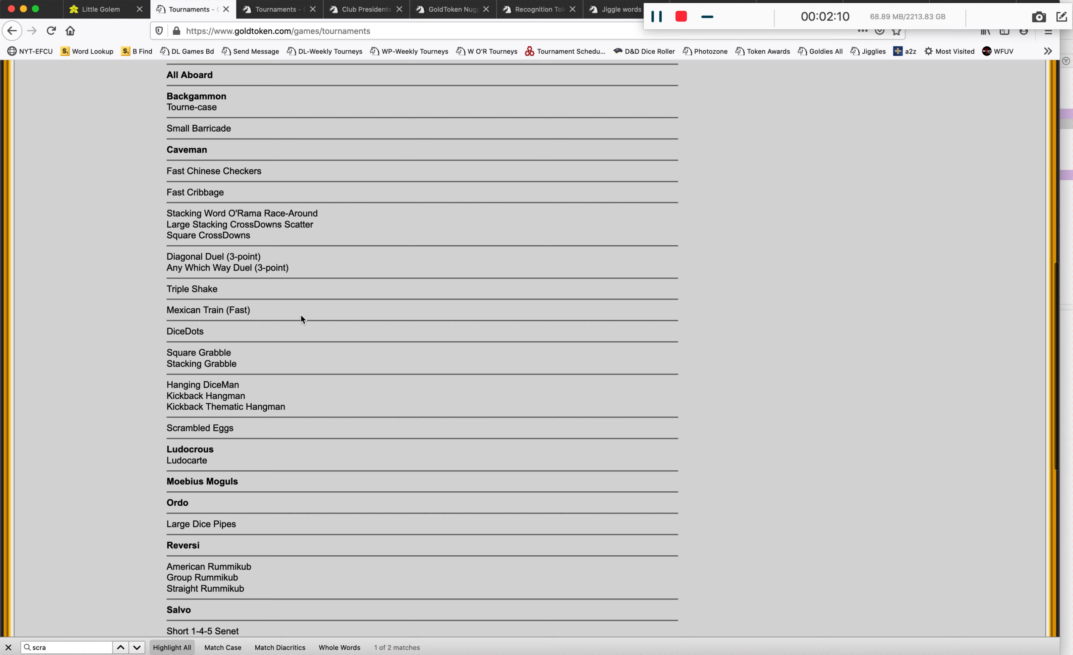
scroll("down", 3)
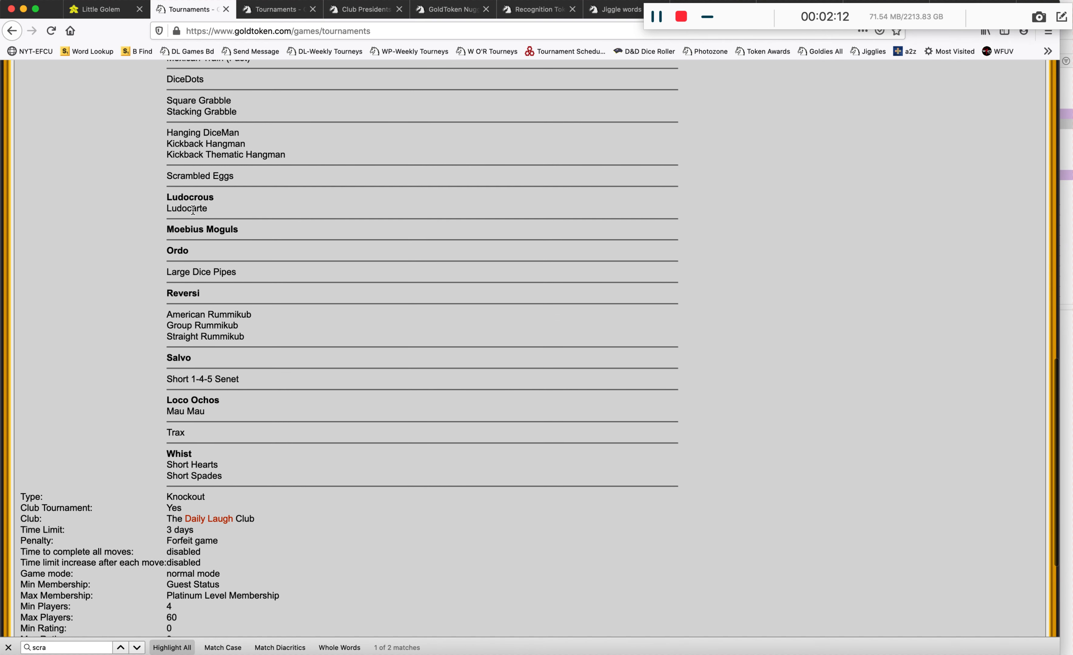
mouse_move(12, 31)
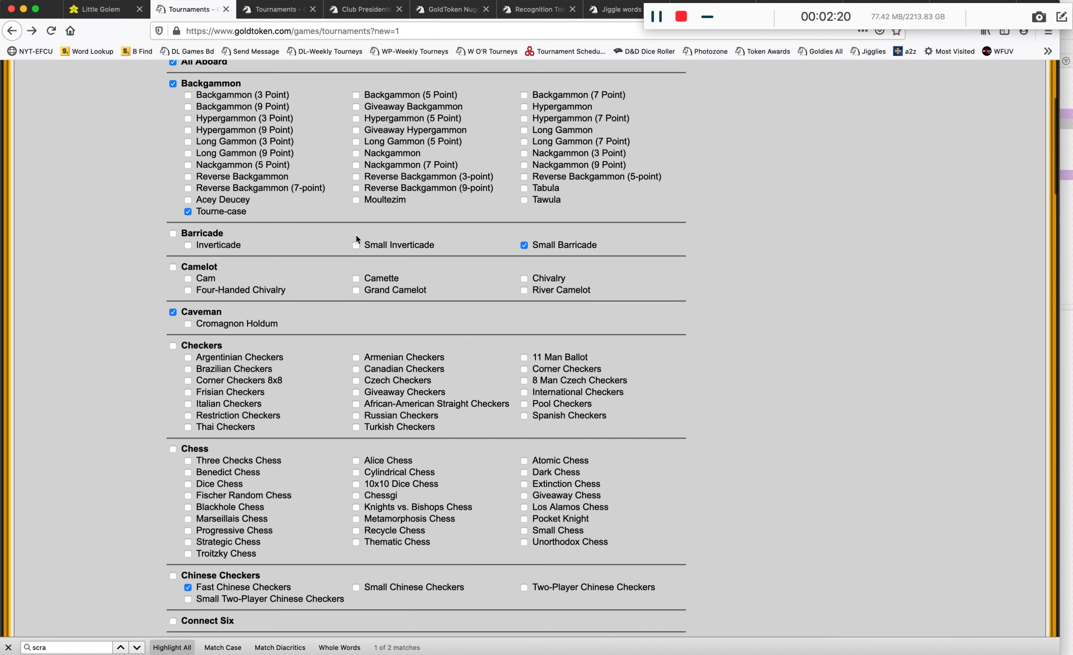
Add Dominoes to the game list and resubmit via Create New Tournament
scroll("down", 3)
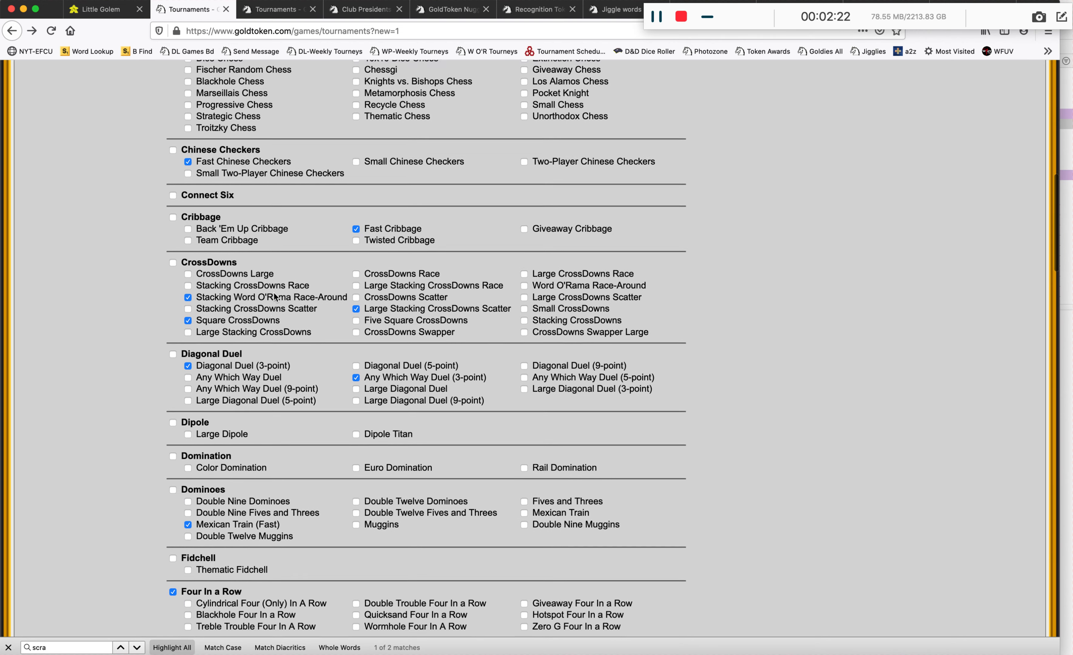
scroll("down", 3)
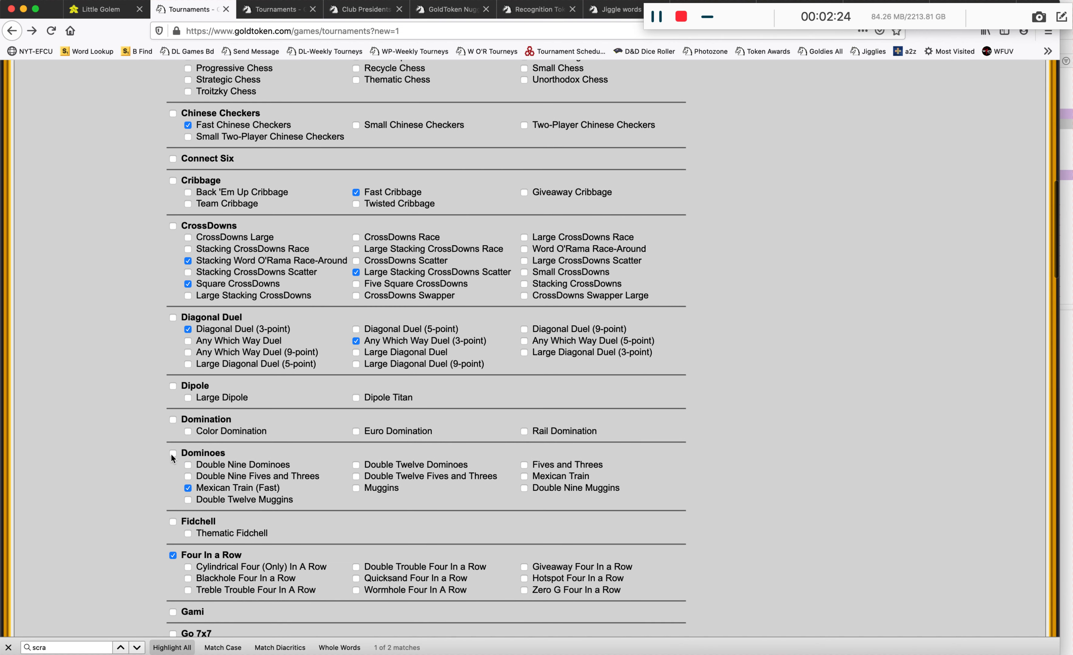
scroll("down", 3)
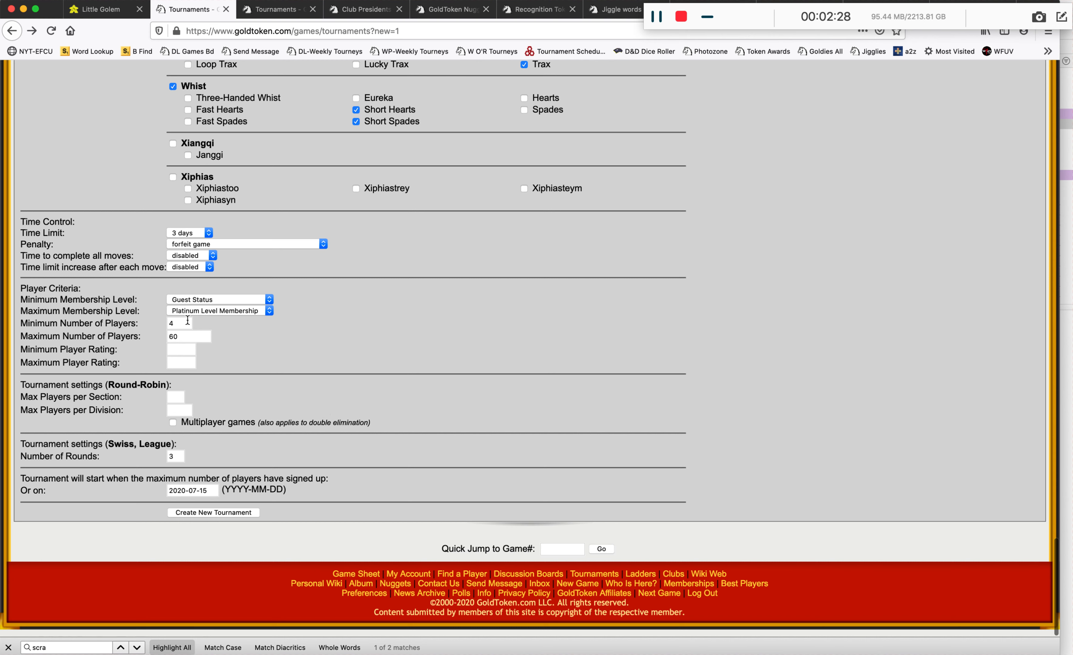
mouse_move(198, 477)
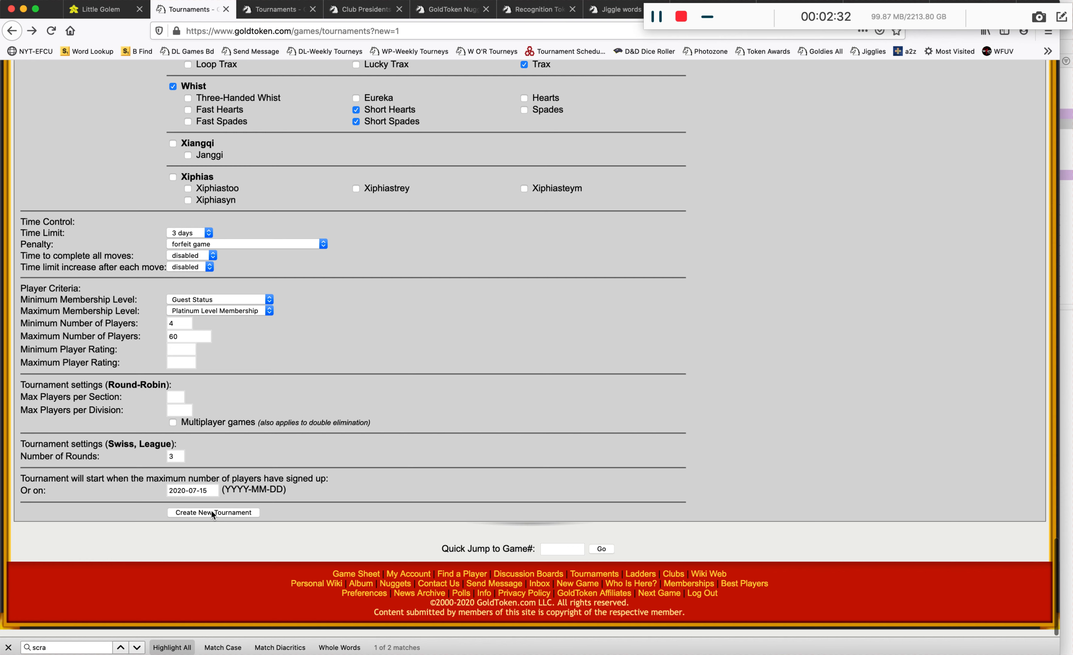
left_click(213, 513)
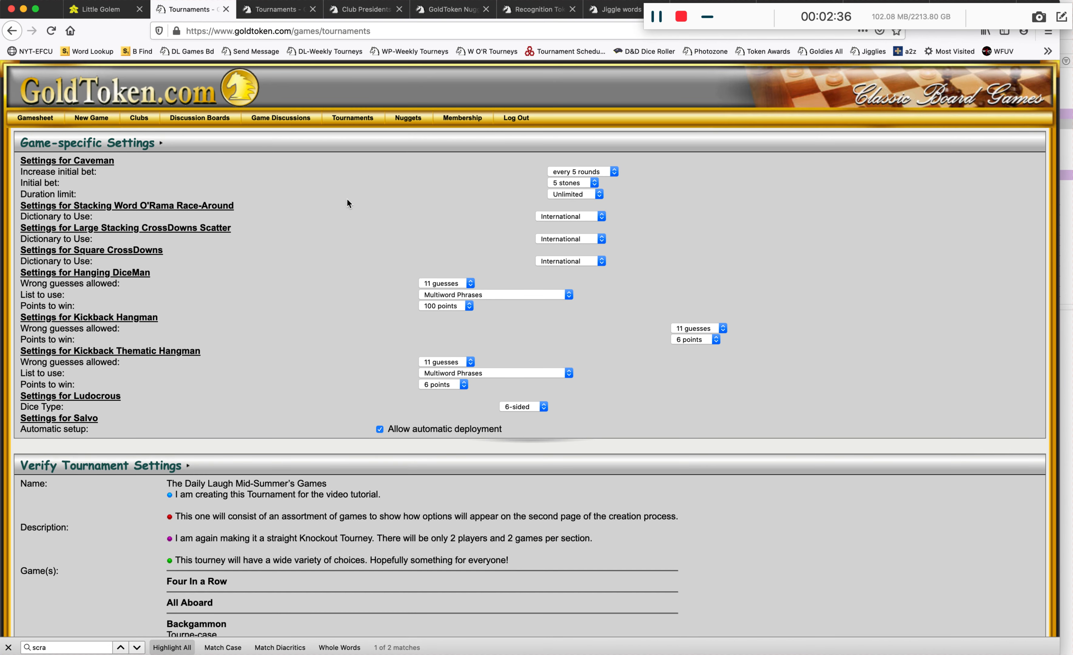
Redo Caveman at 10 rounds, Kickback Thematic Hangman at 4 points, and Ludocrous on 10-sided dice
left_click(575, 193)
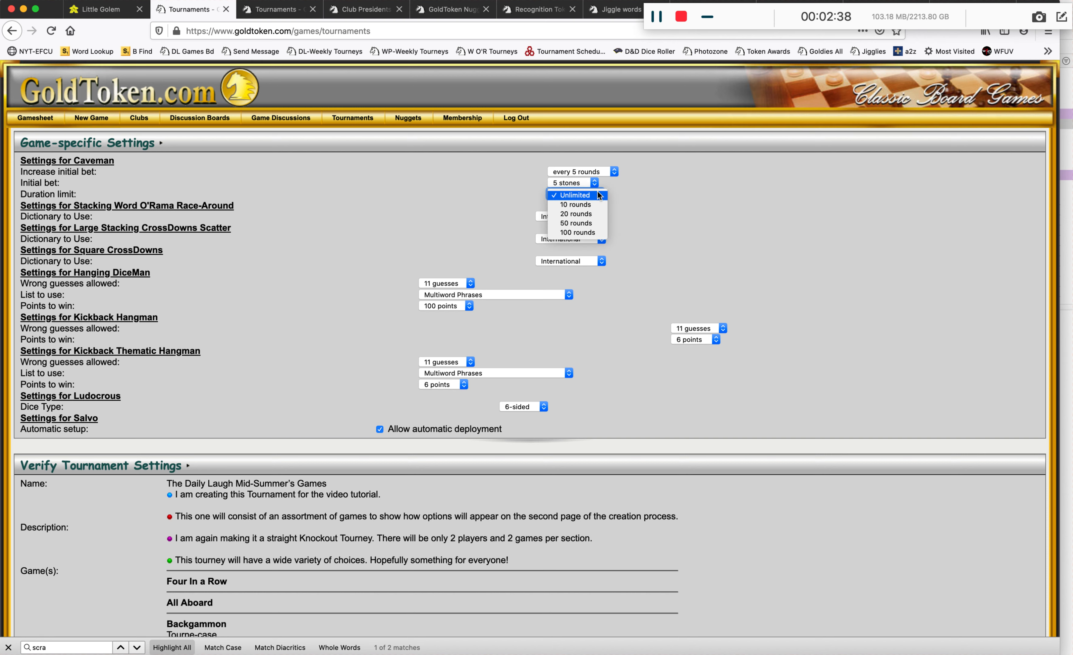
left_click(575, 204)
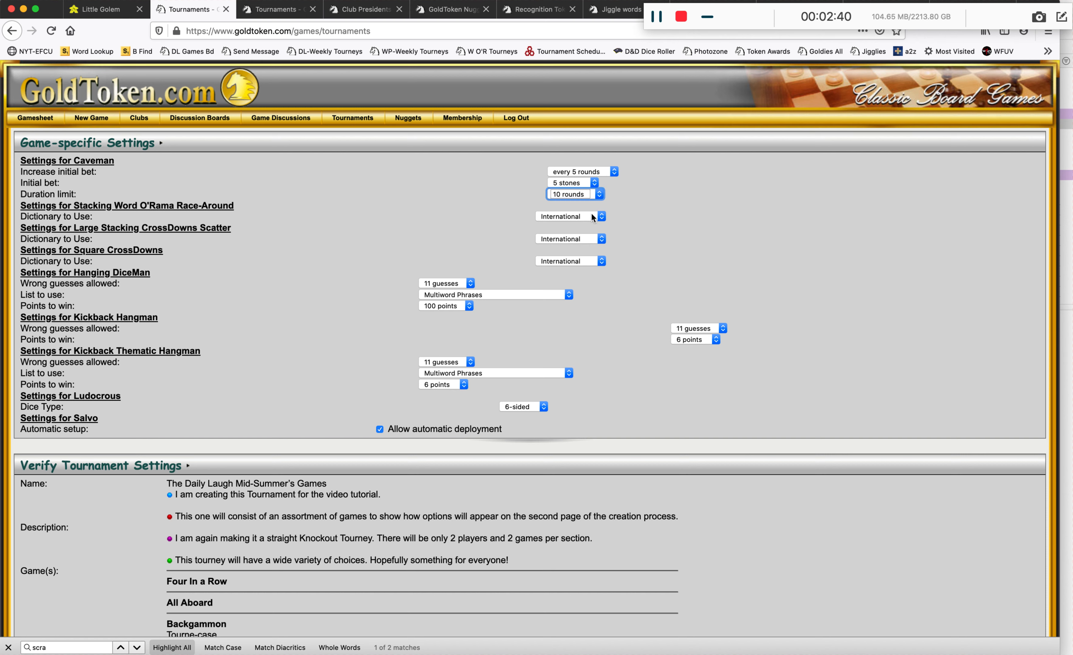
mouse_move(488, 314)
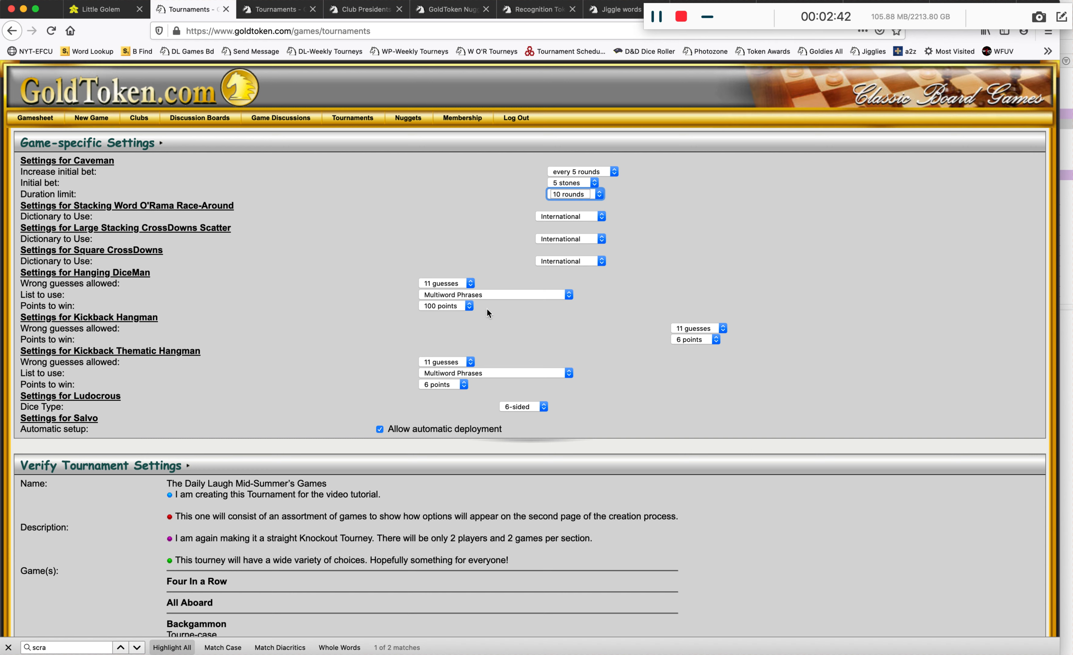
mouse_move(459, 306)
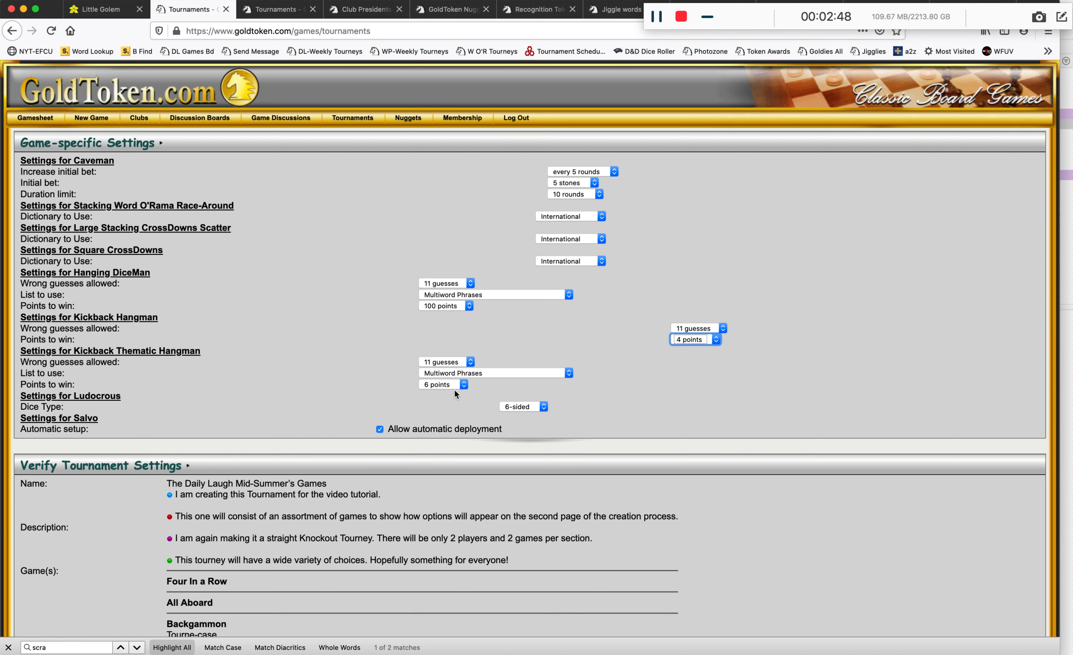
left_click(444, 384)
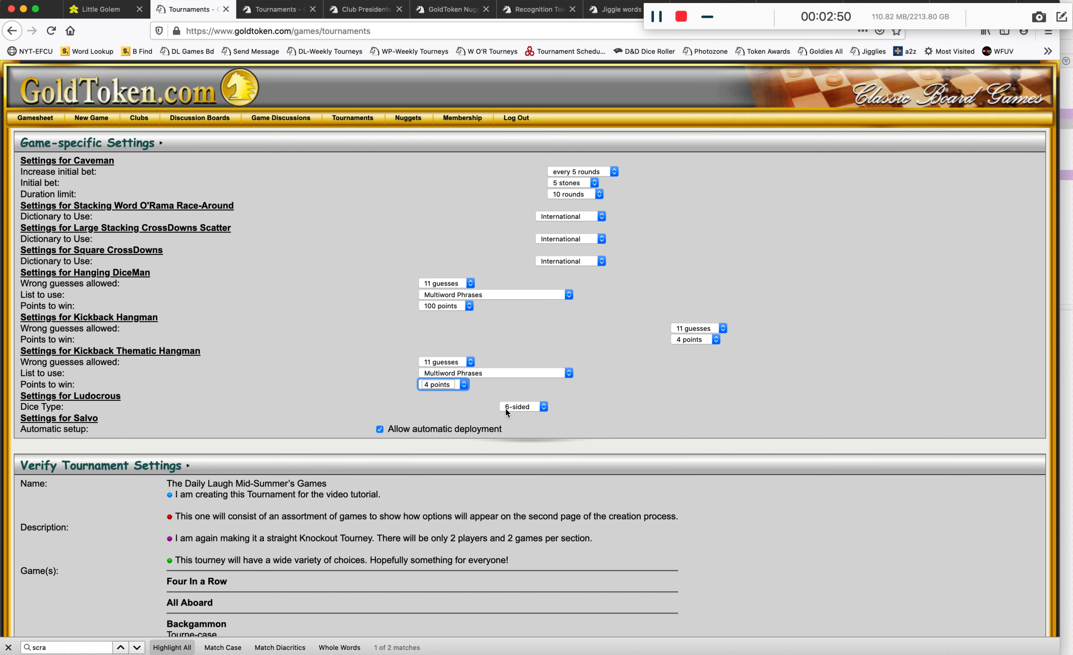
left_click(524, 406)
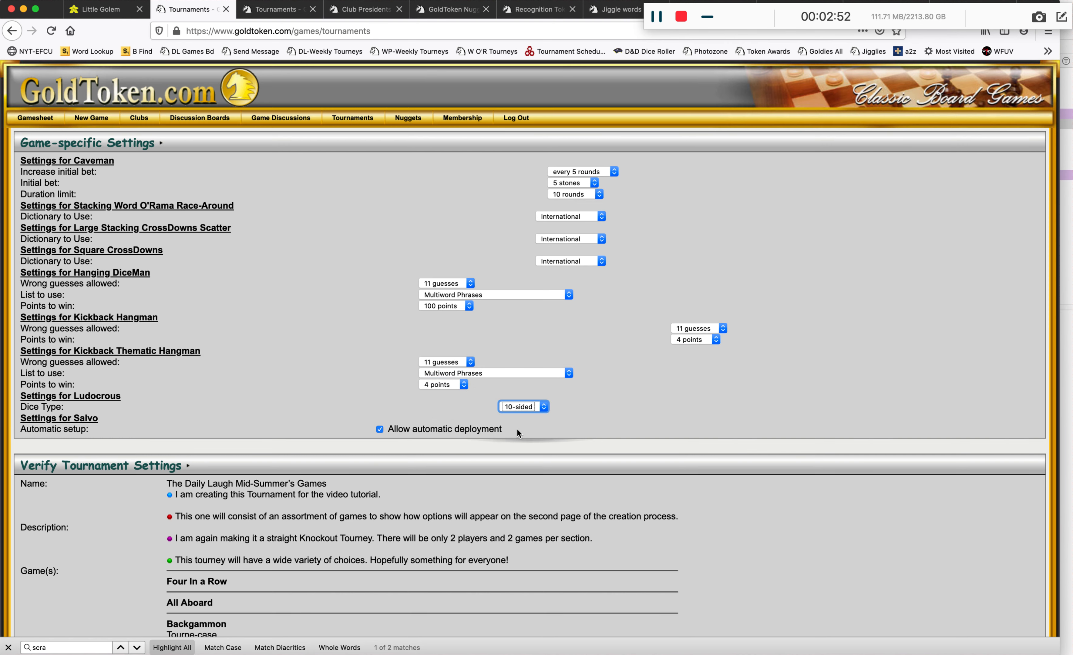
scroll("down", 3)
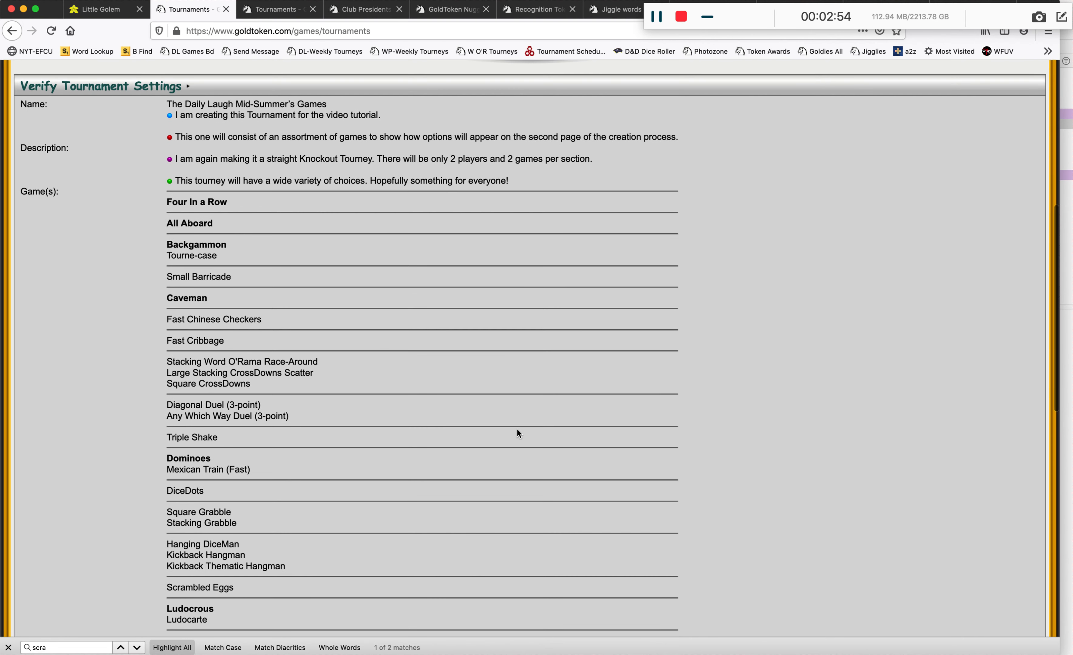
scroll("down", 3)
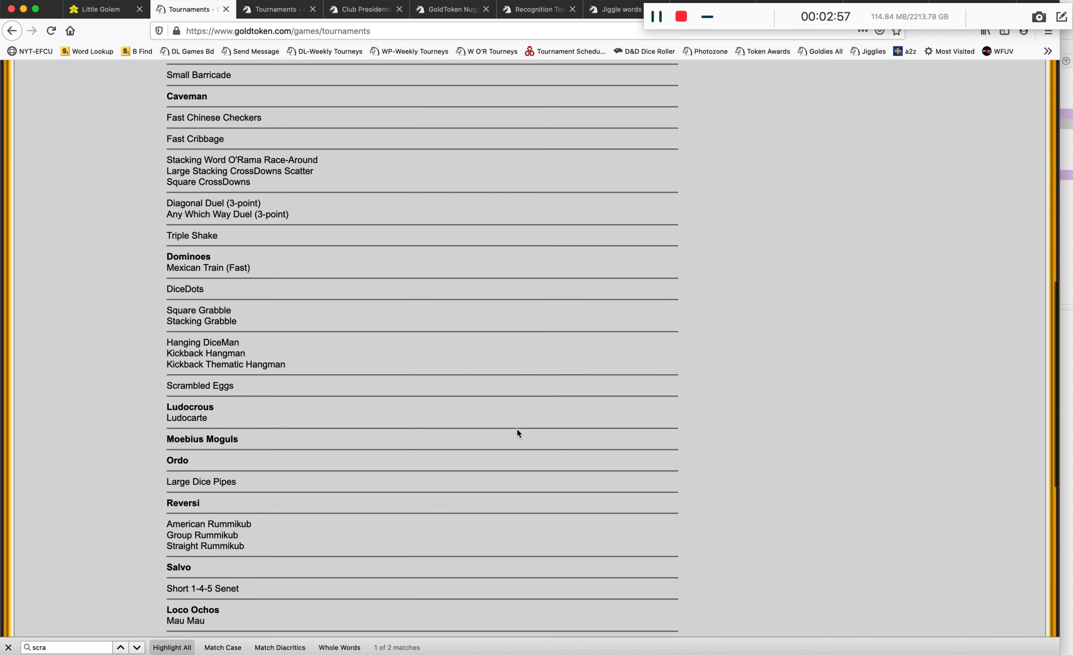
scroll("down", 3)
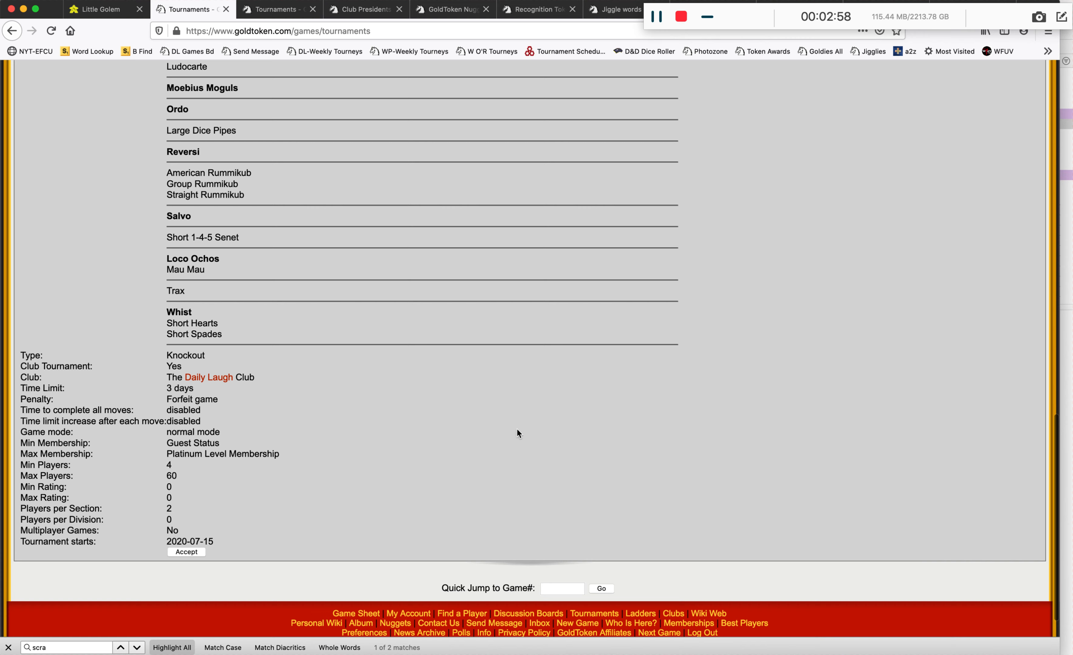
scroll("down", 3)
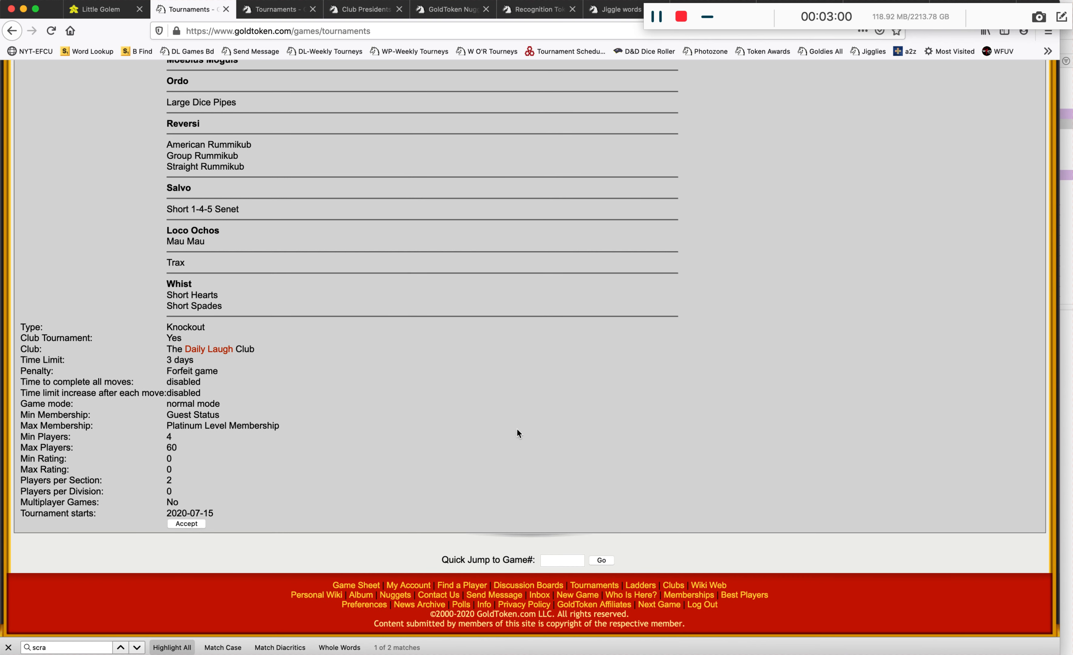
mouse_move(369, 455)
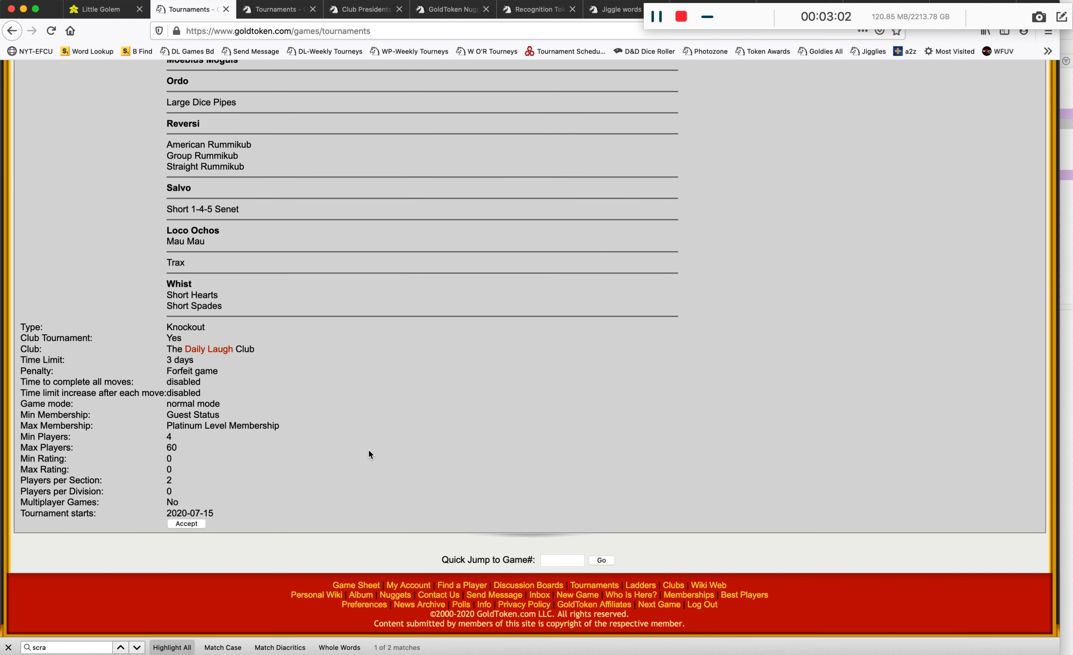
mouse_move(365, 464)
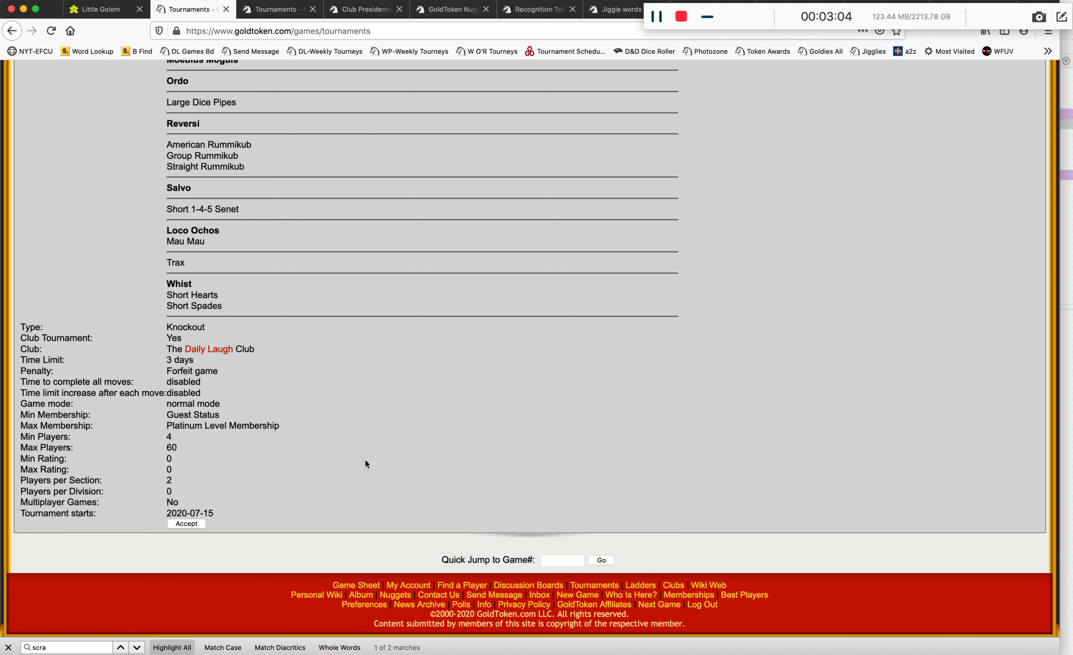
mouse_move(316, 495)
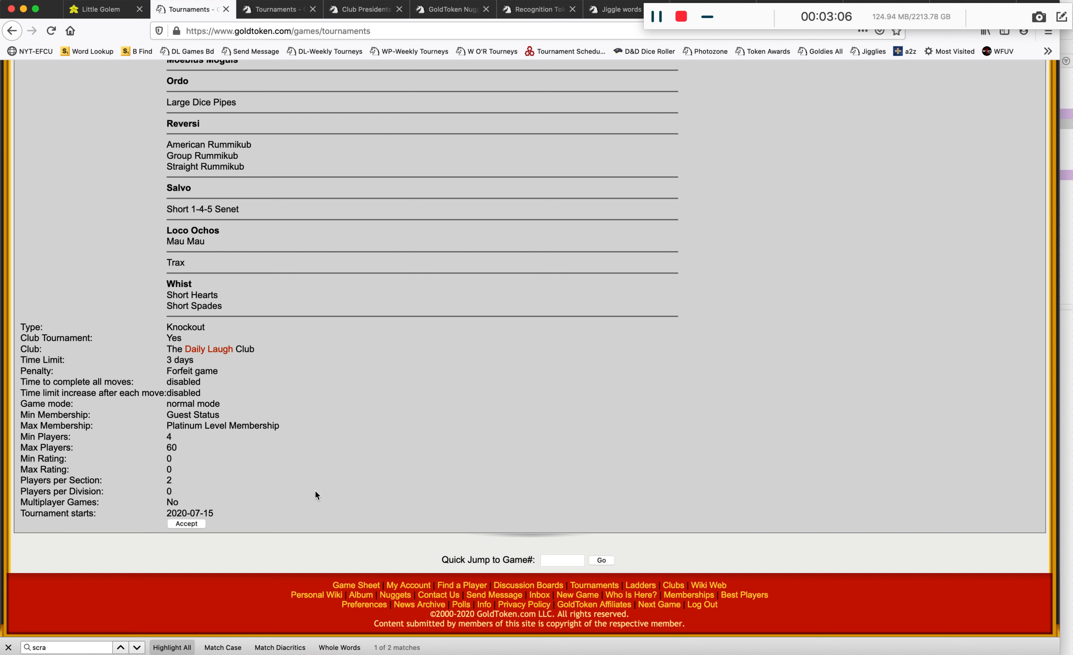
mouse_move(268, 508)
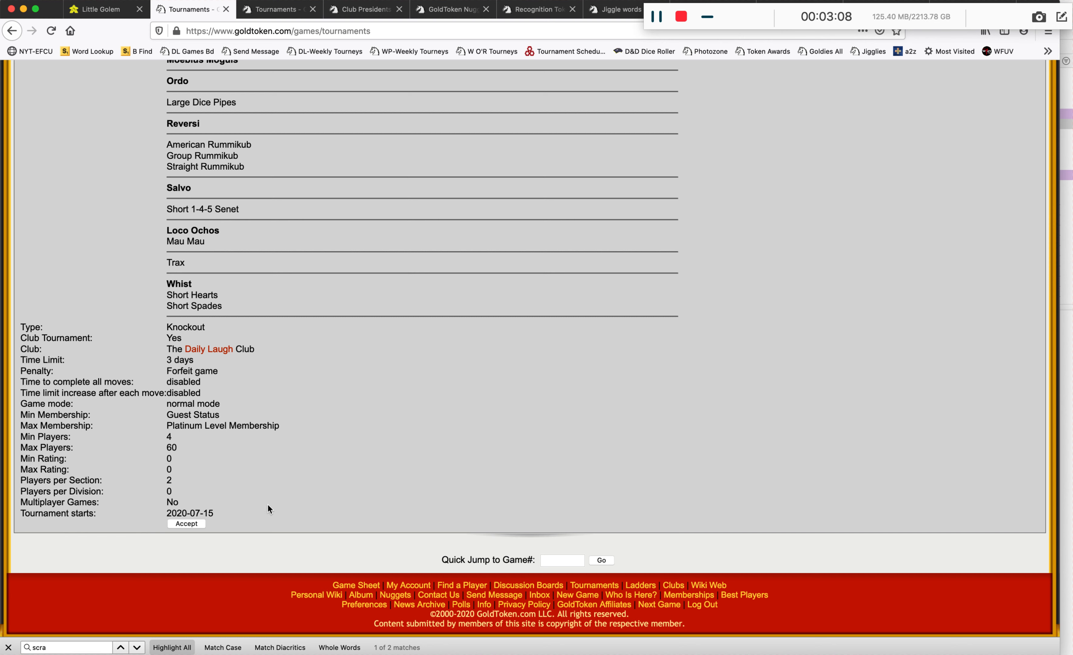